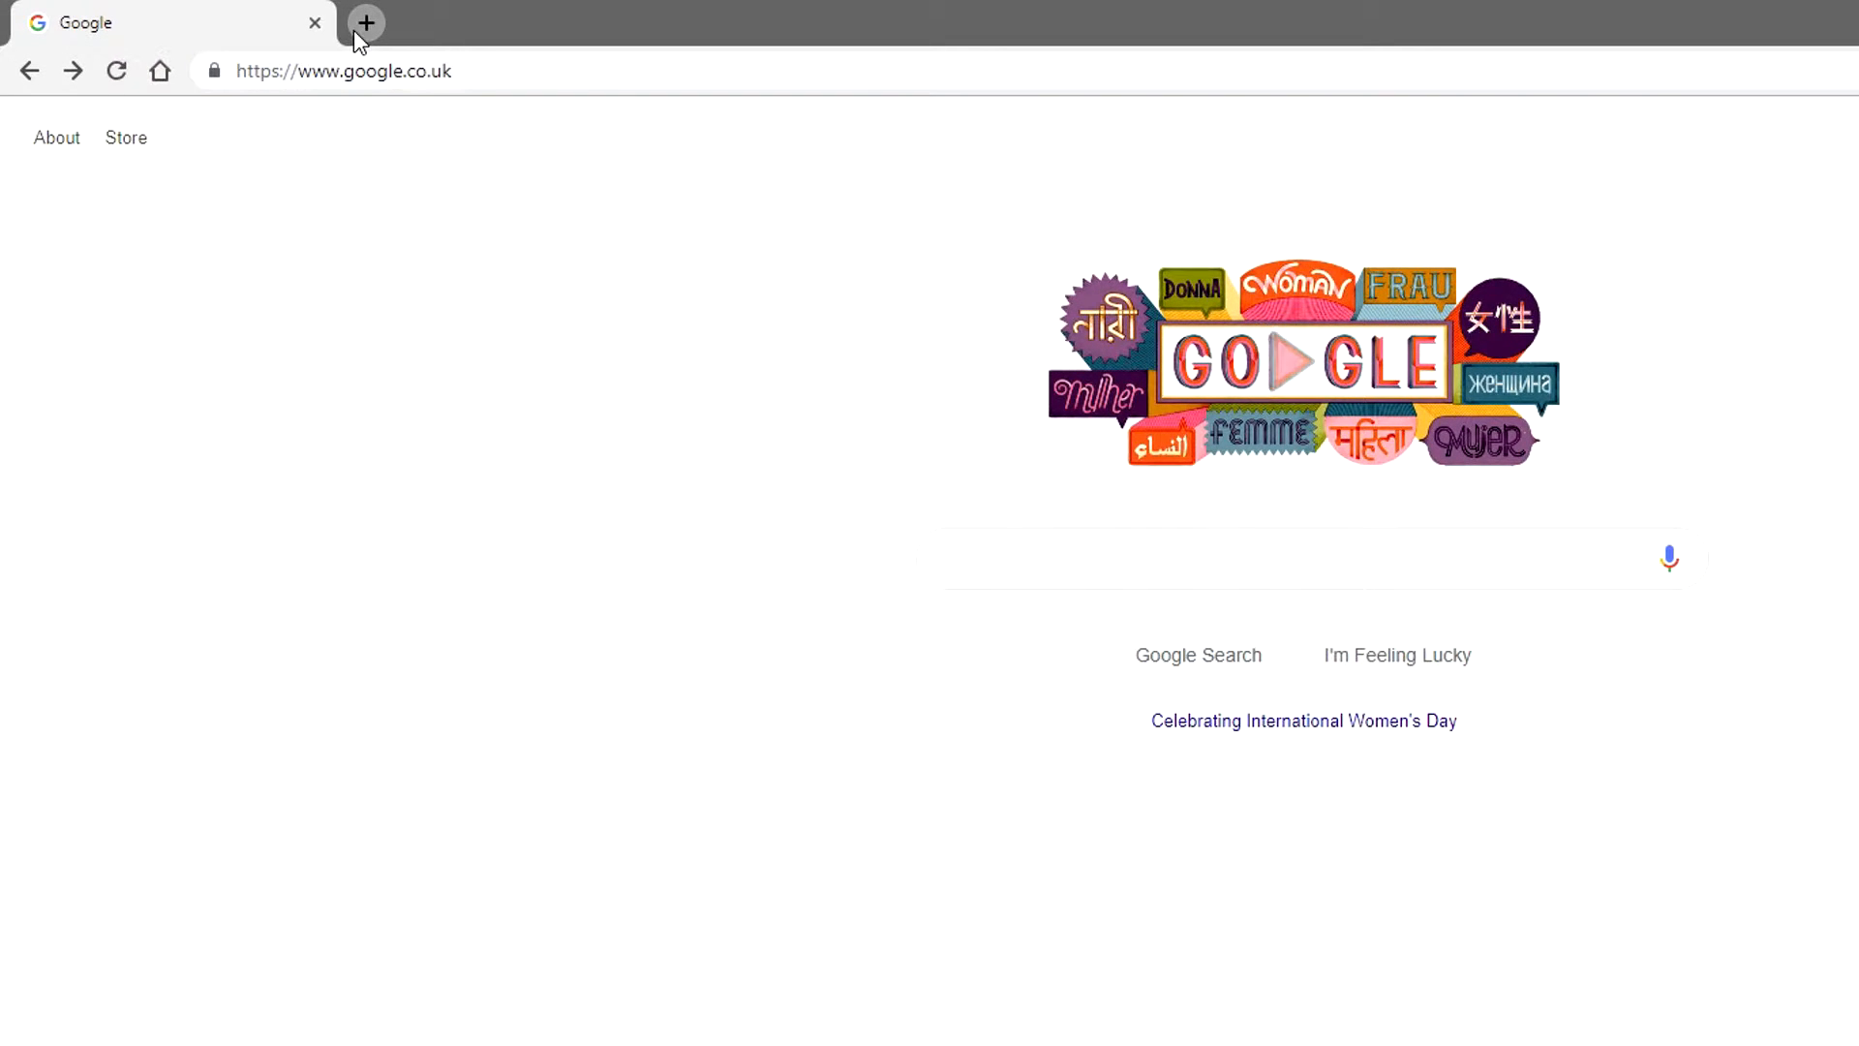
Open a new tab and bring up the Apps shortcut's options menu.
click(365, 22)
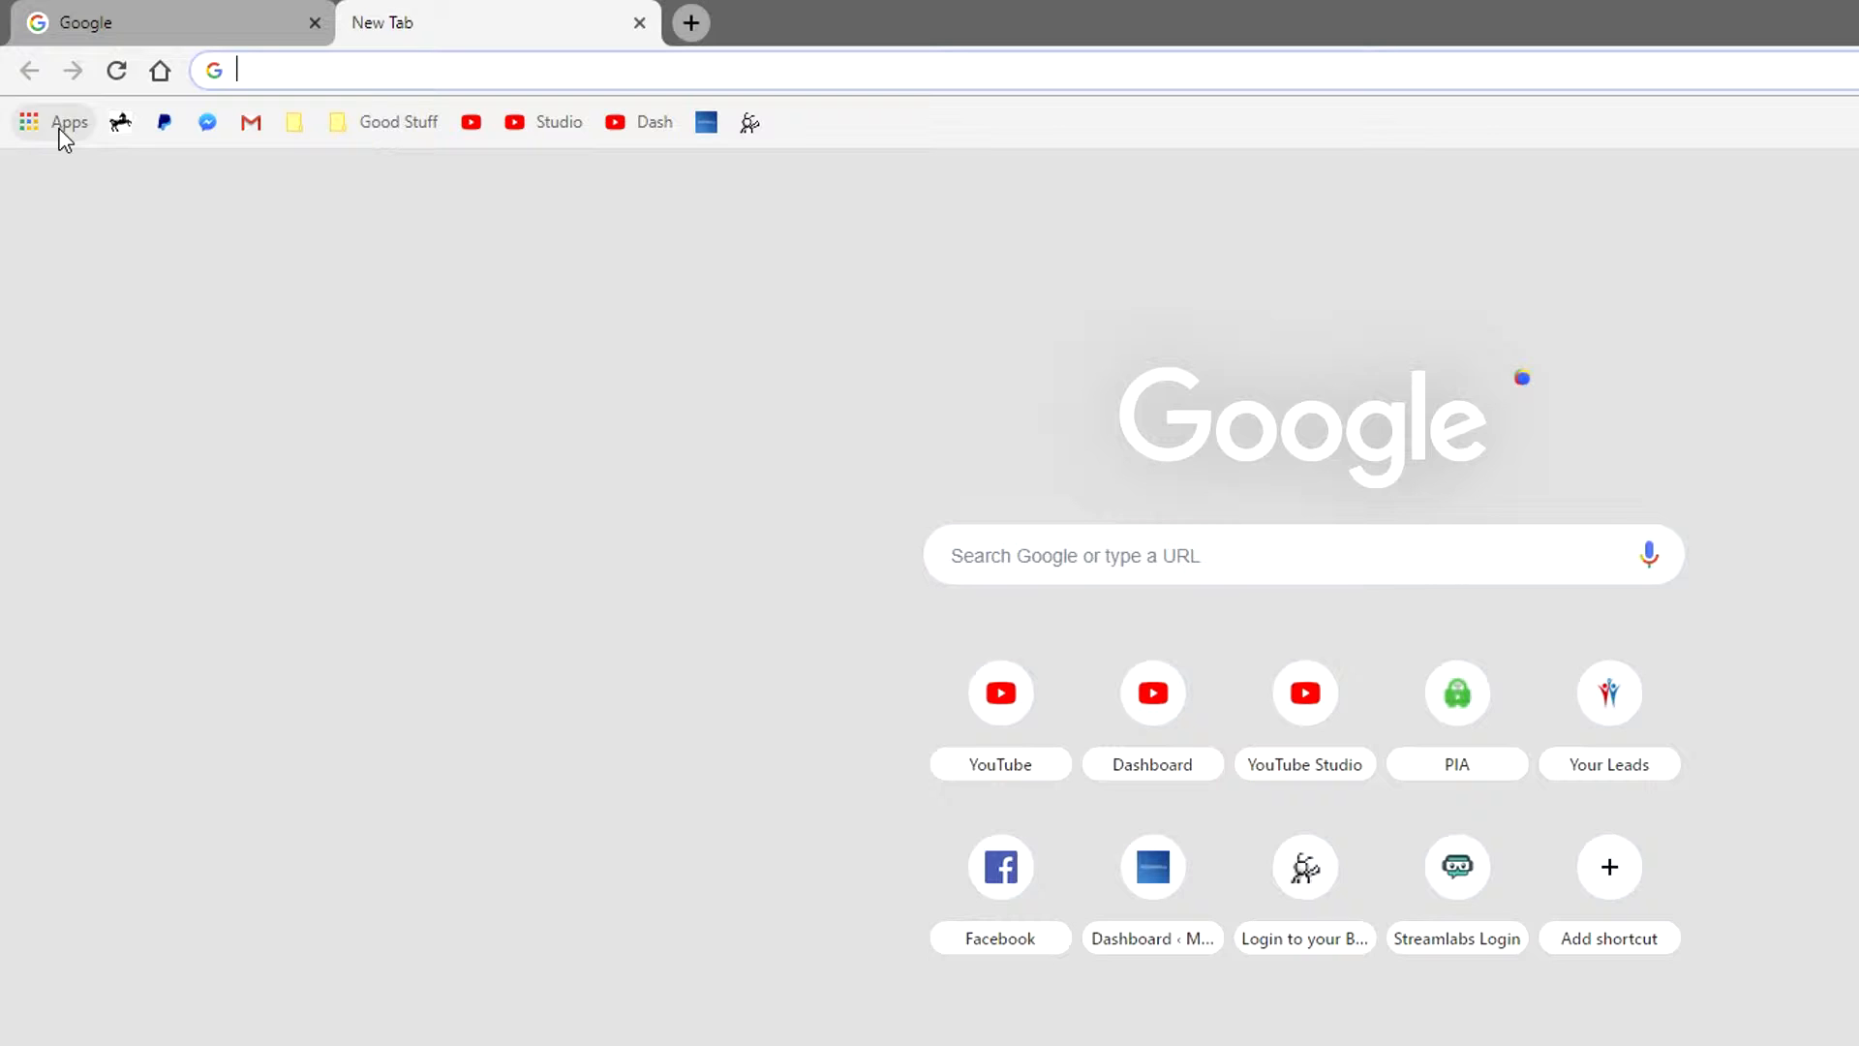
mouse_move(28, 122)
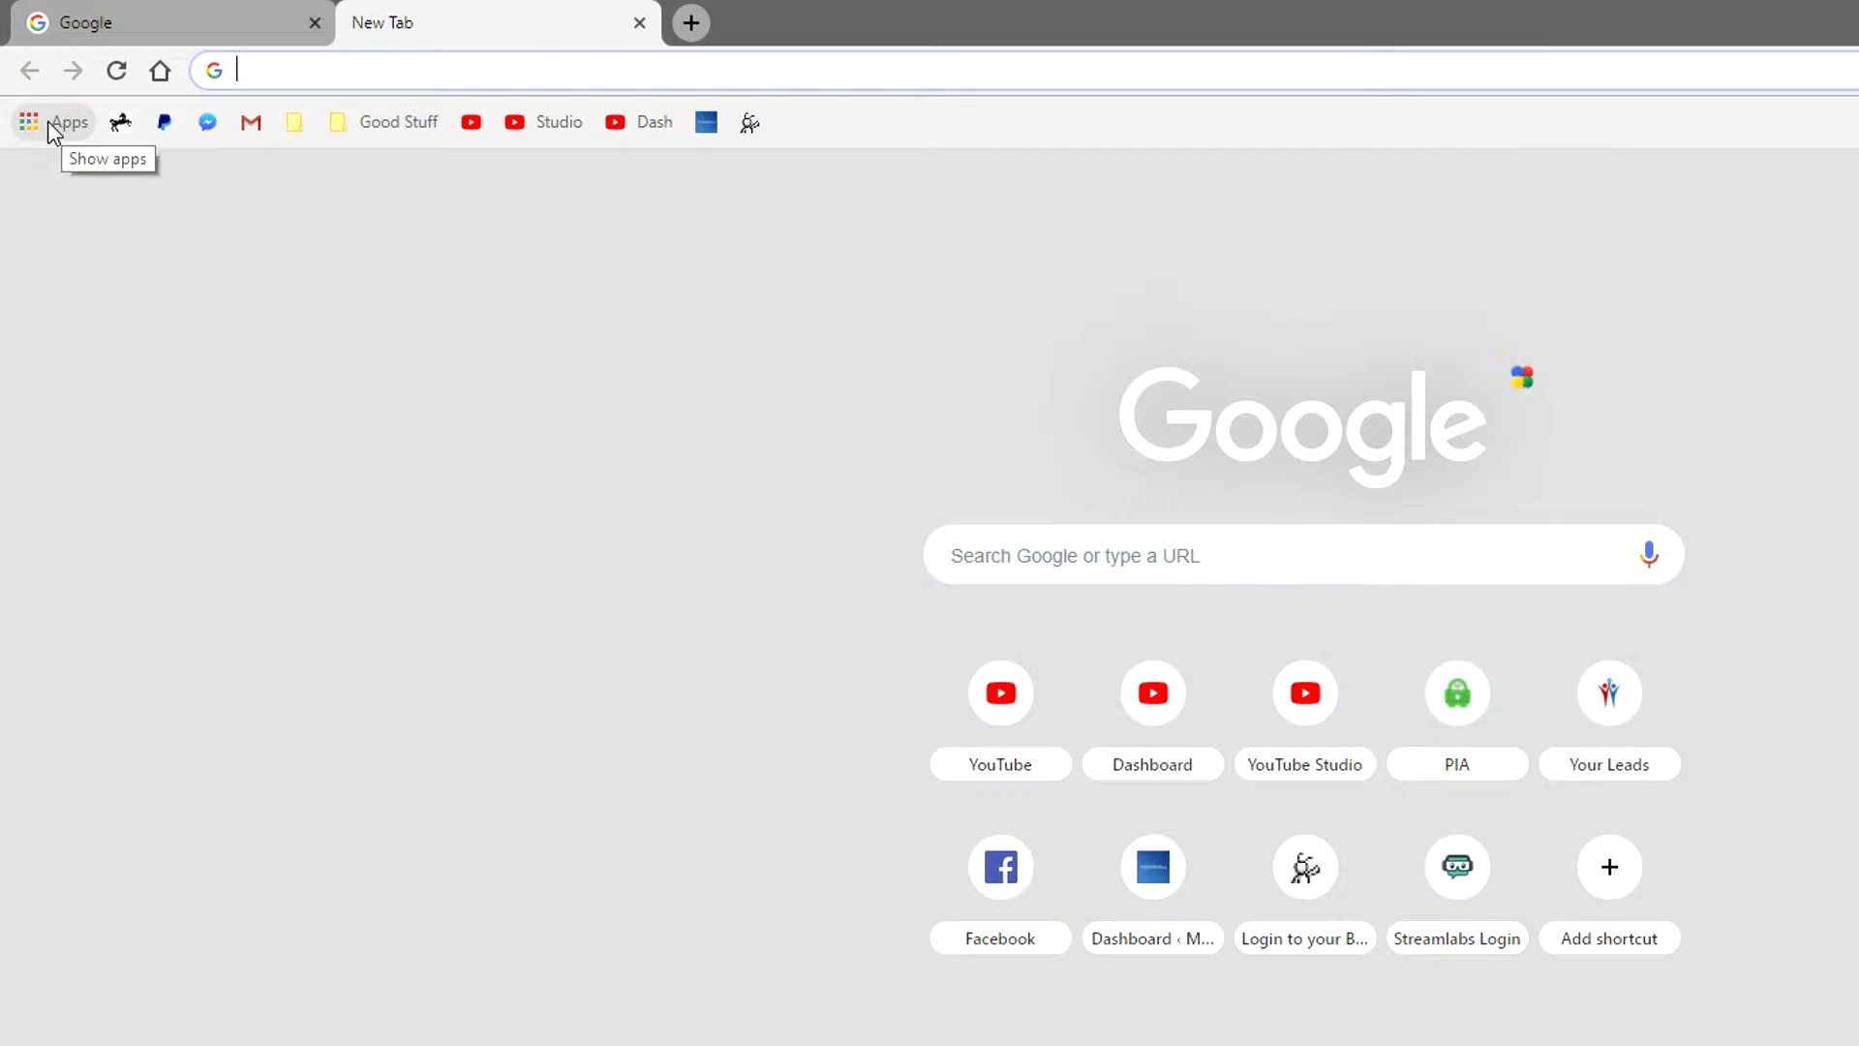
right_click(53, 122)
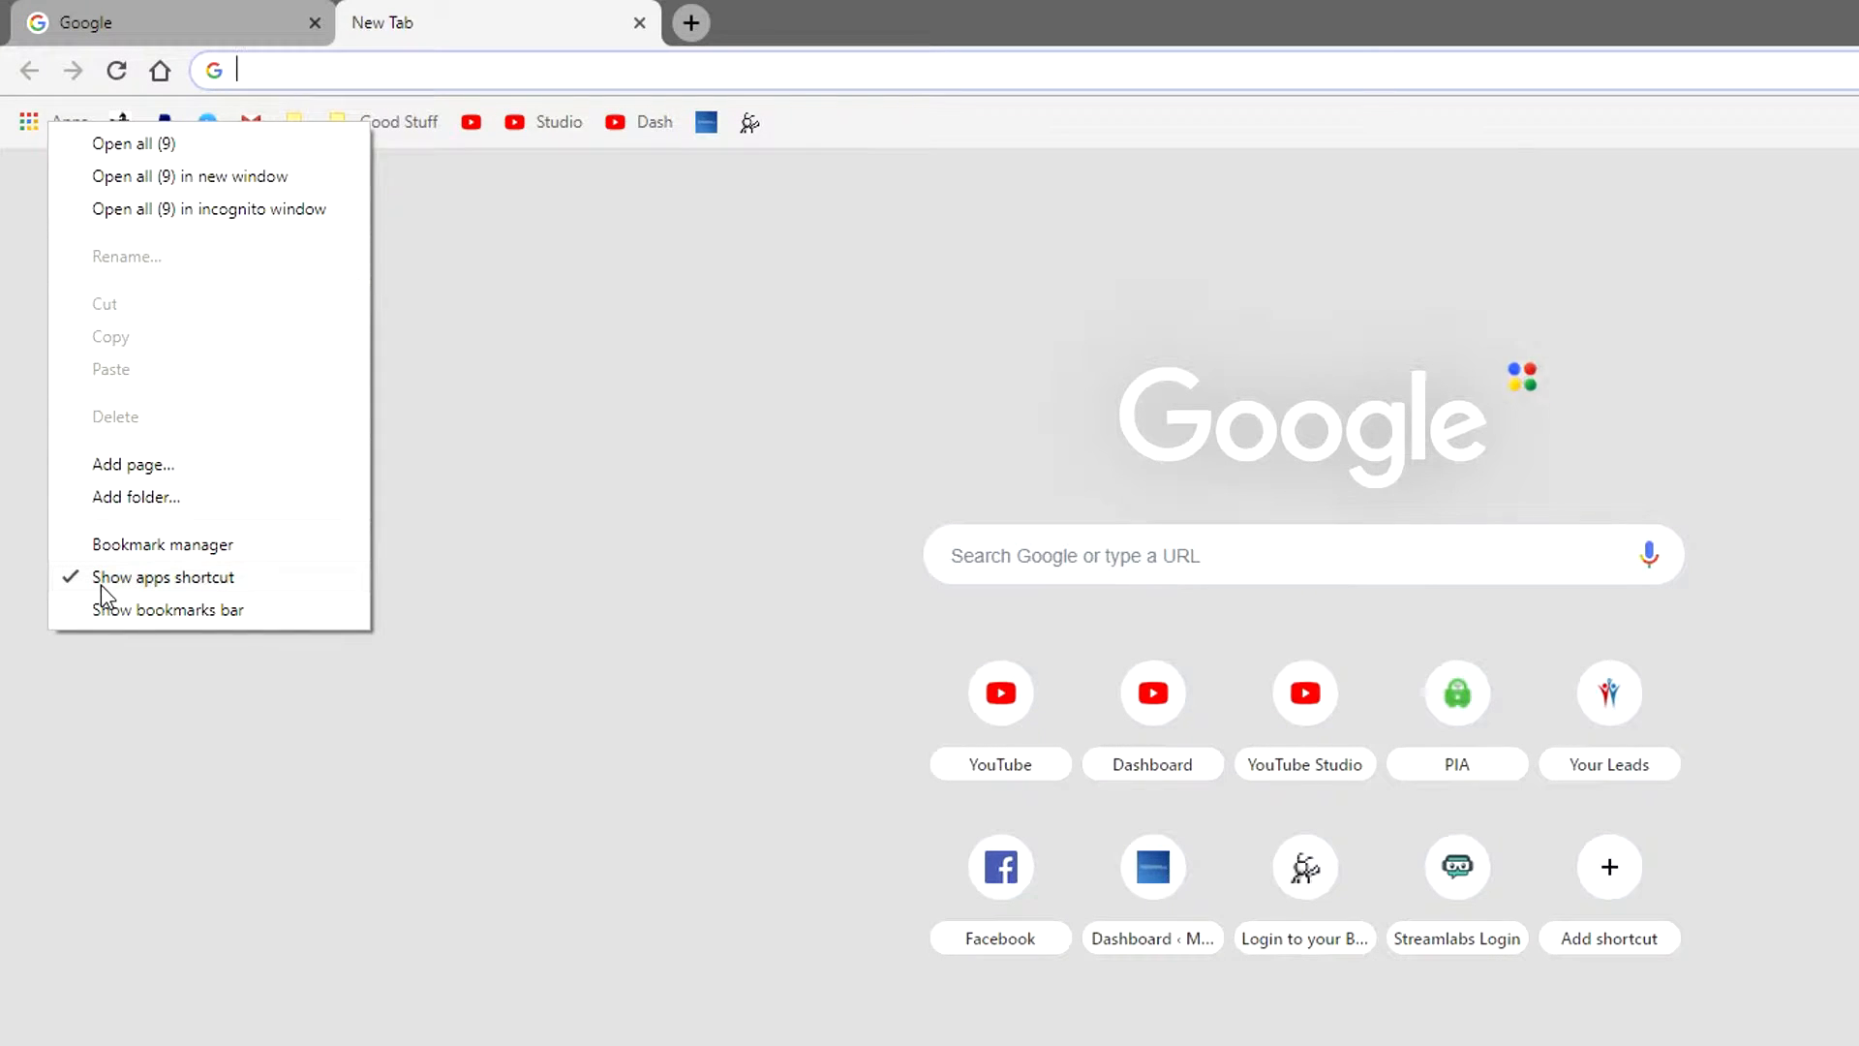
mouse_move(360, 589)
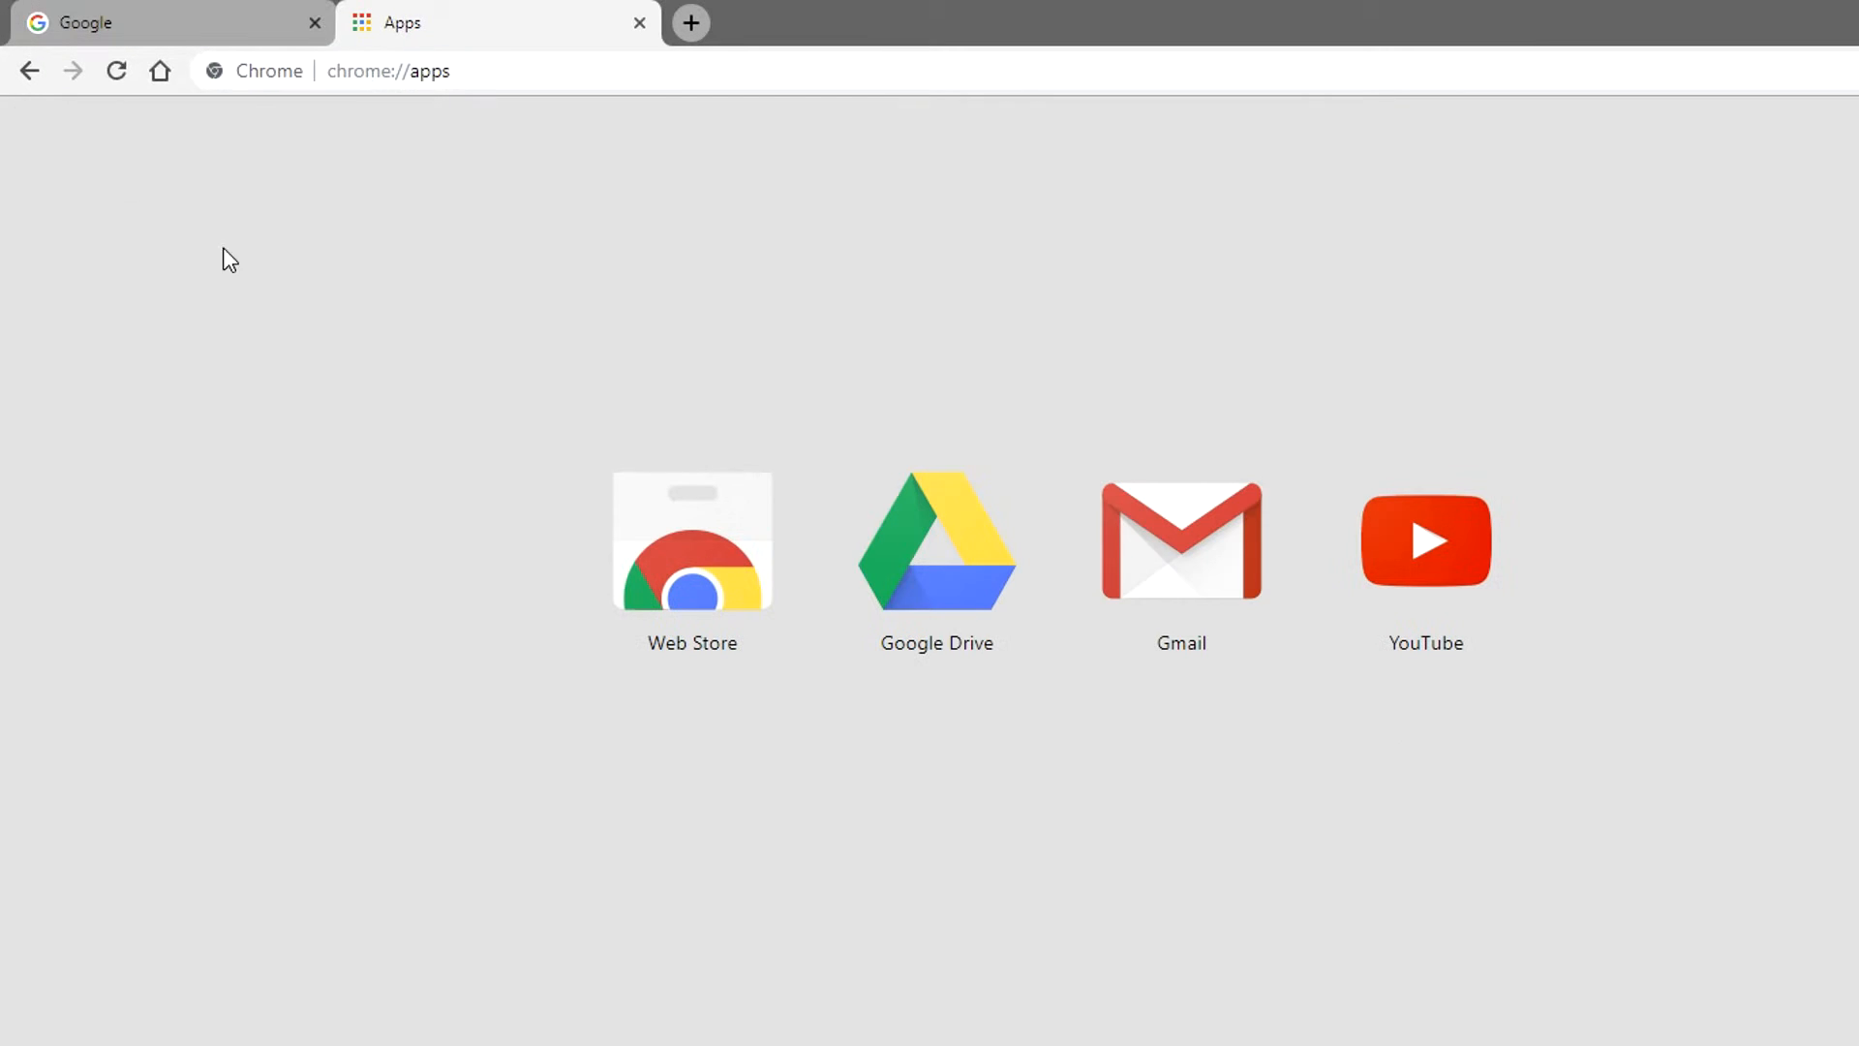
mouse_move(740, 557)
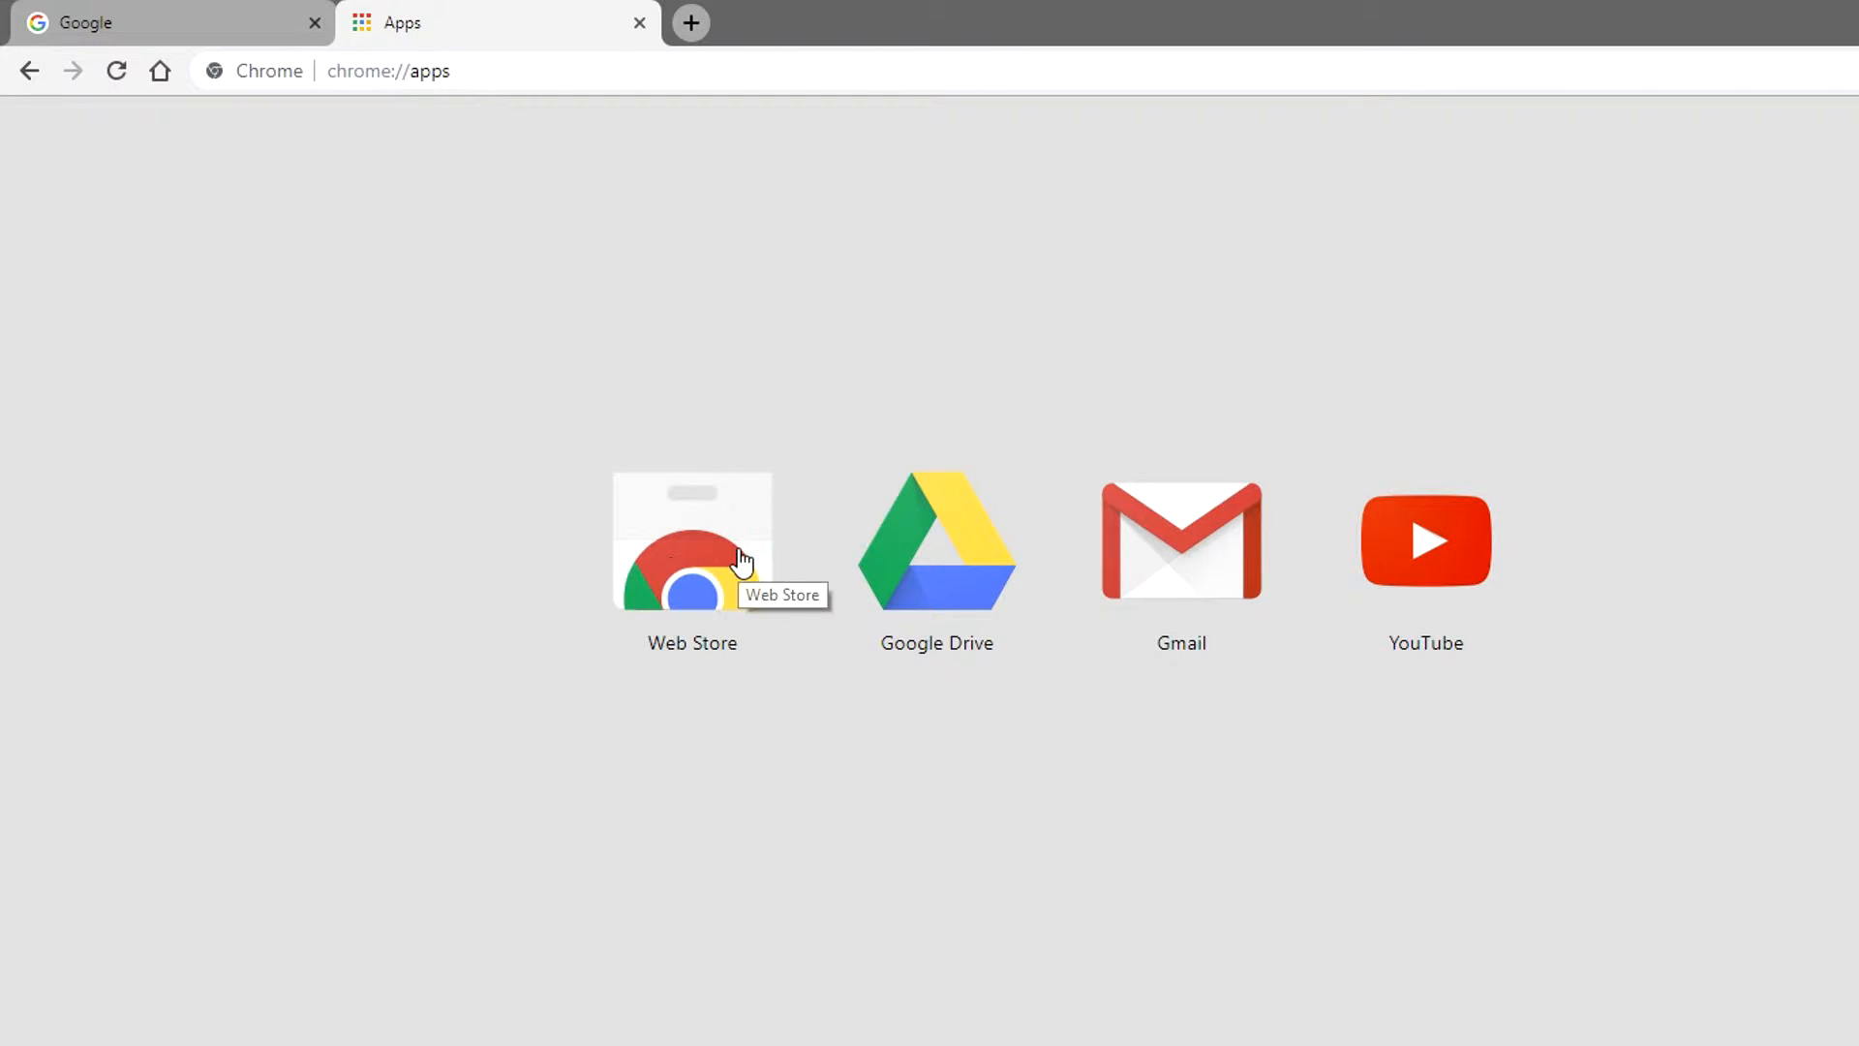
Launch the Chrome Web Store from the Web Store icon on the apps page.
click(692, 540)
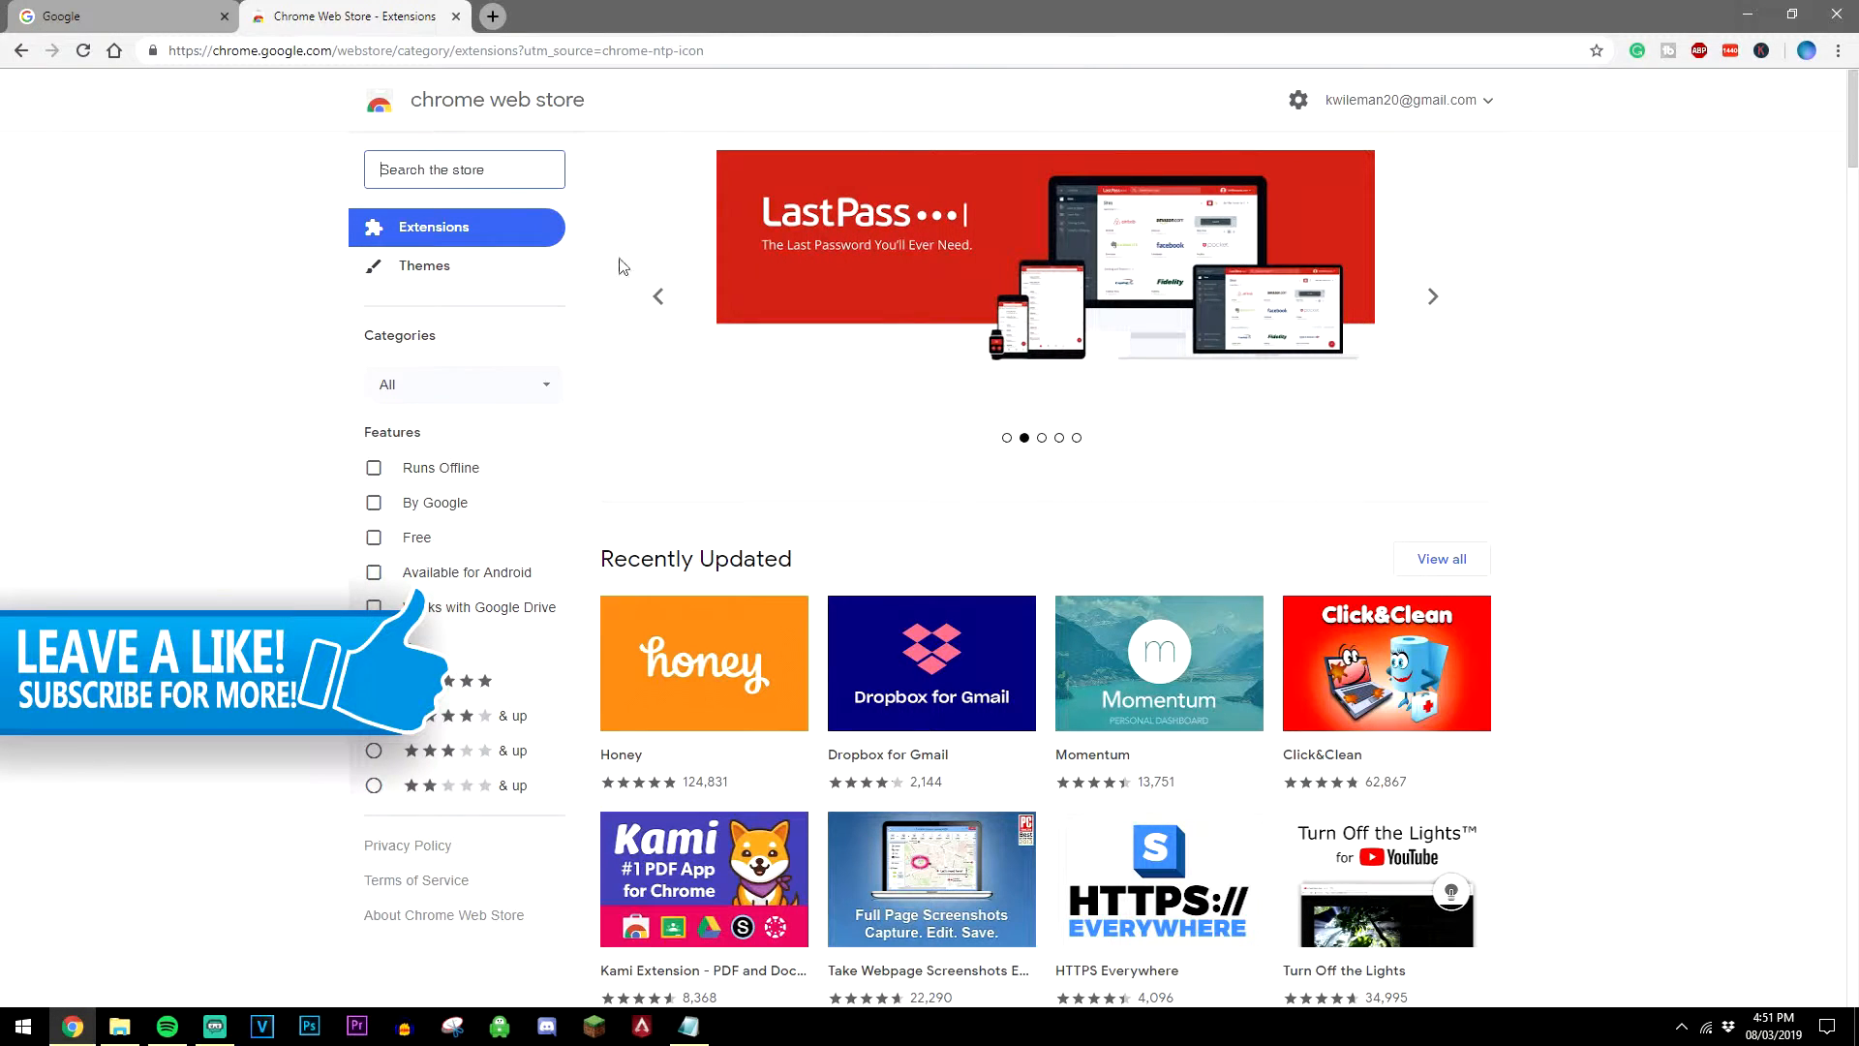
Install Honey from the Recently Updated section via Add to Chrome.
scroll(down, 3)
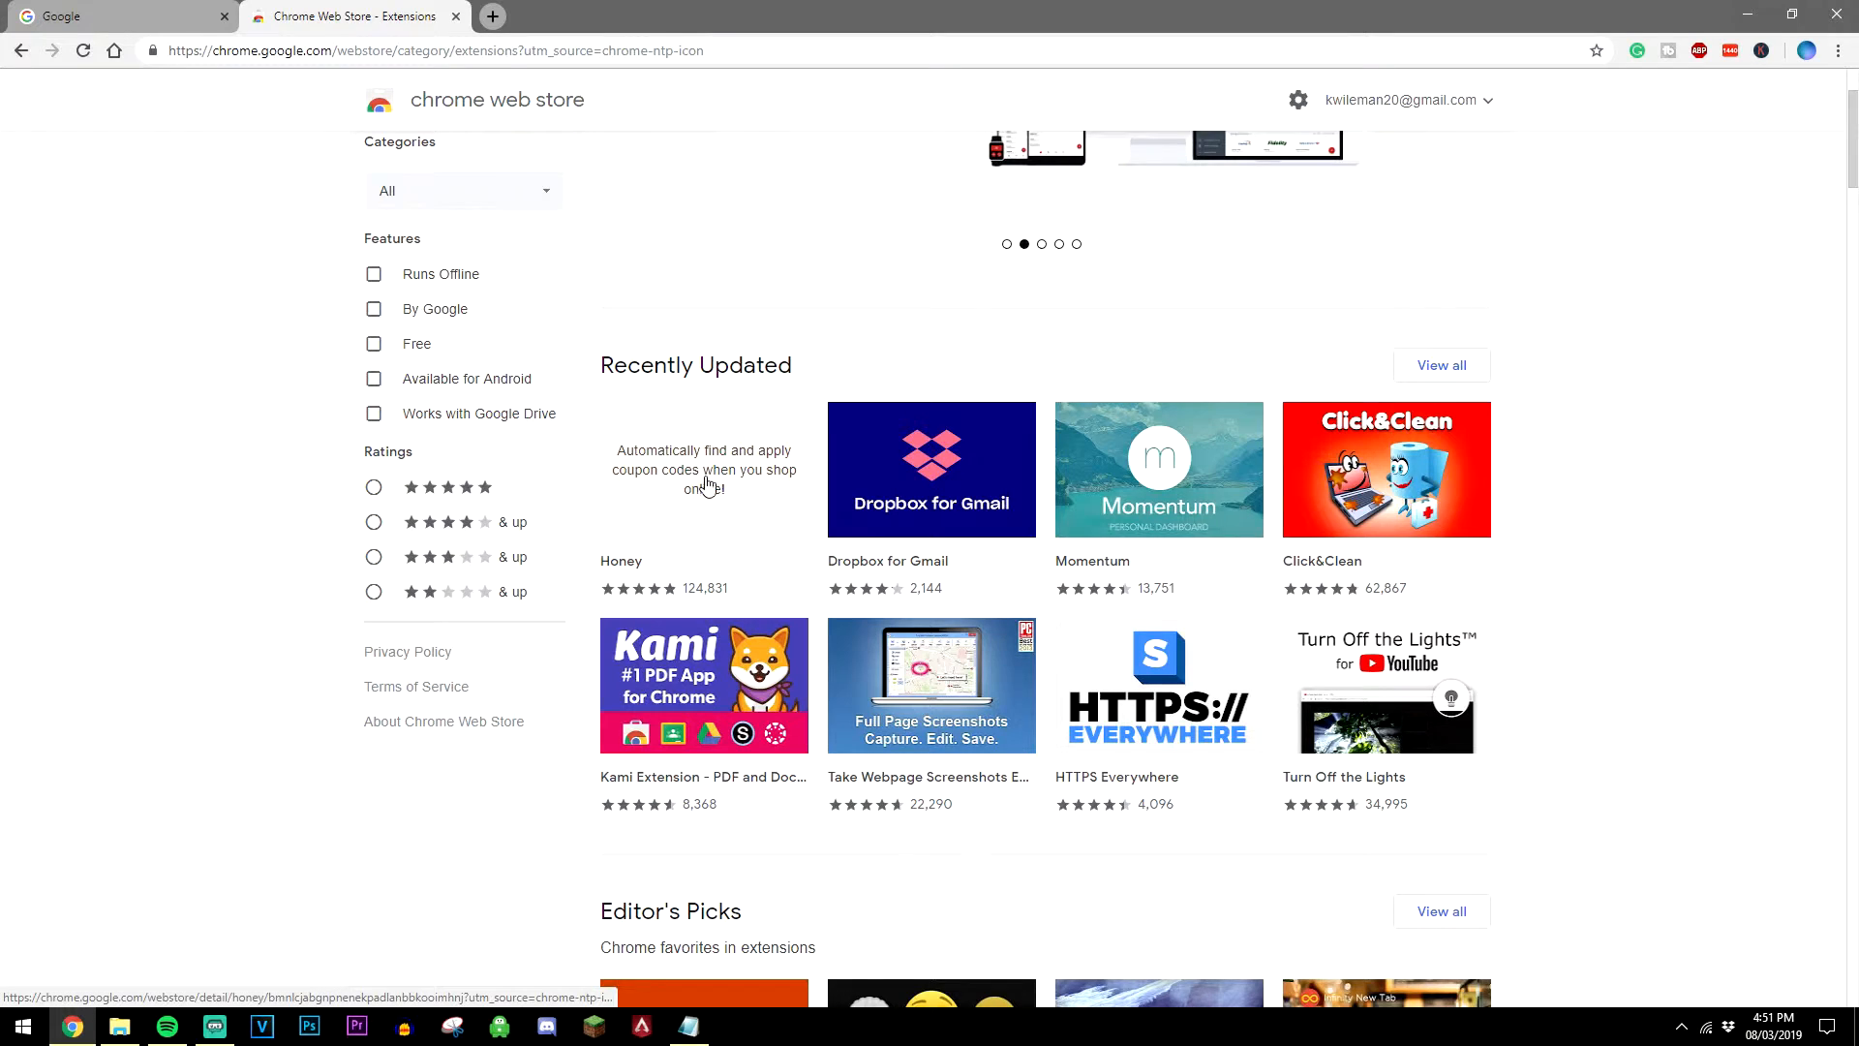
click(703, 469)
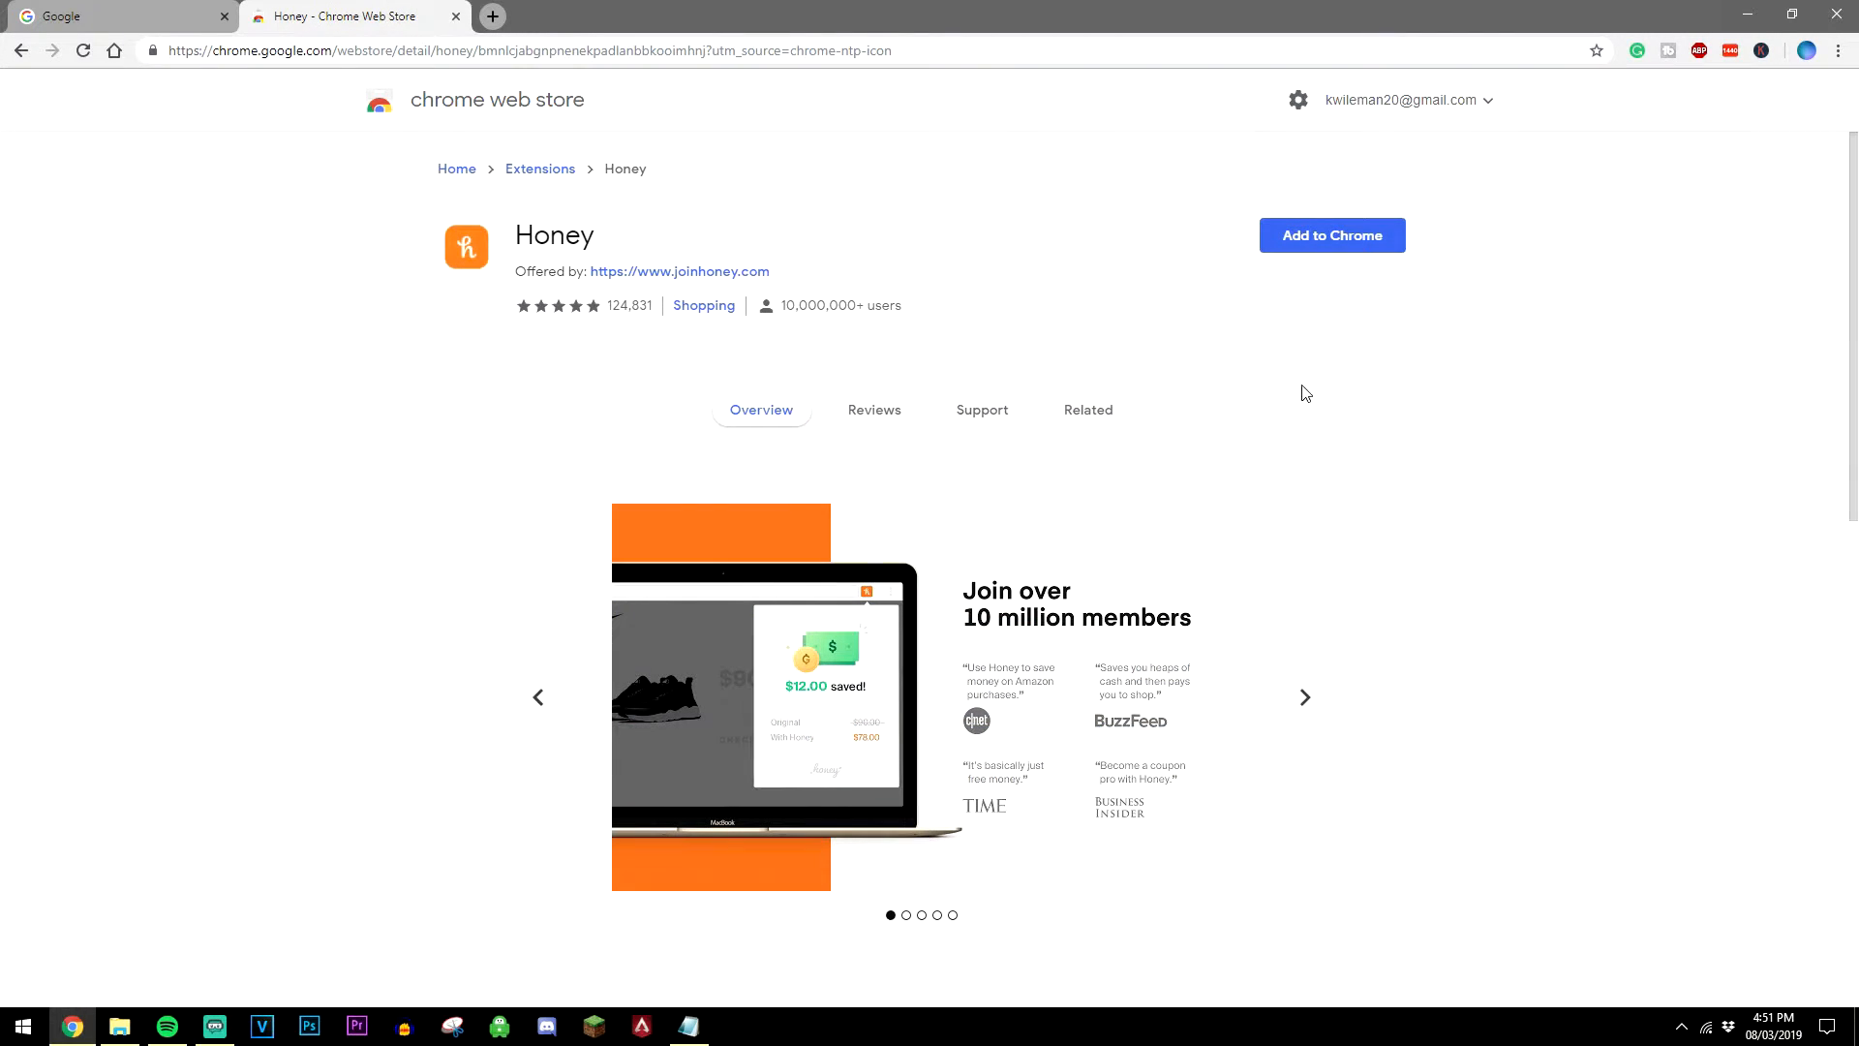
mouse_move(979, 260)
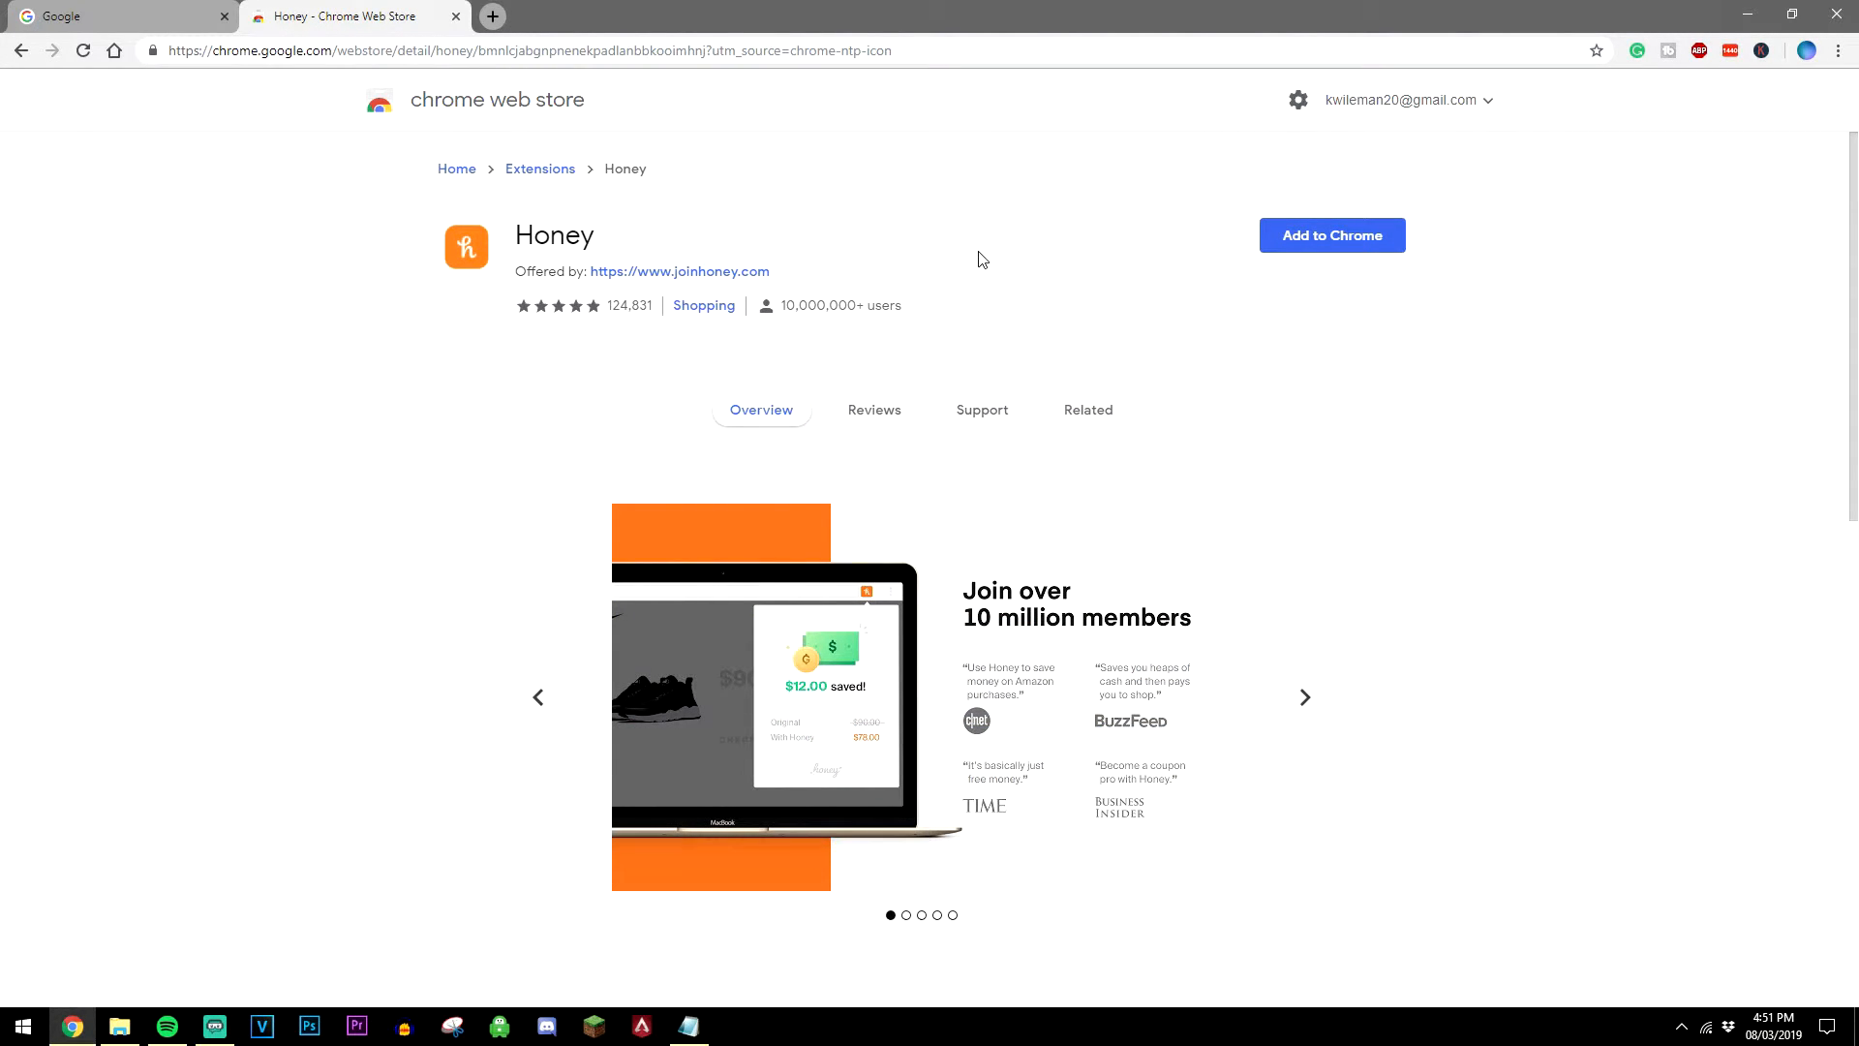
click(1330, 235)
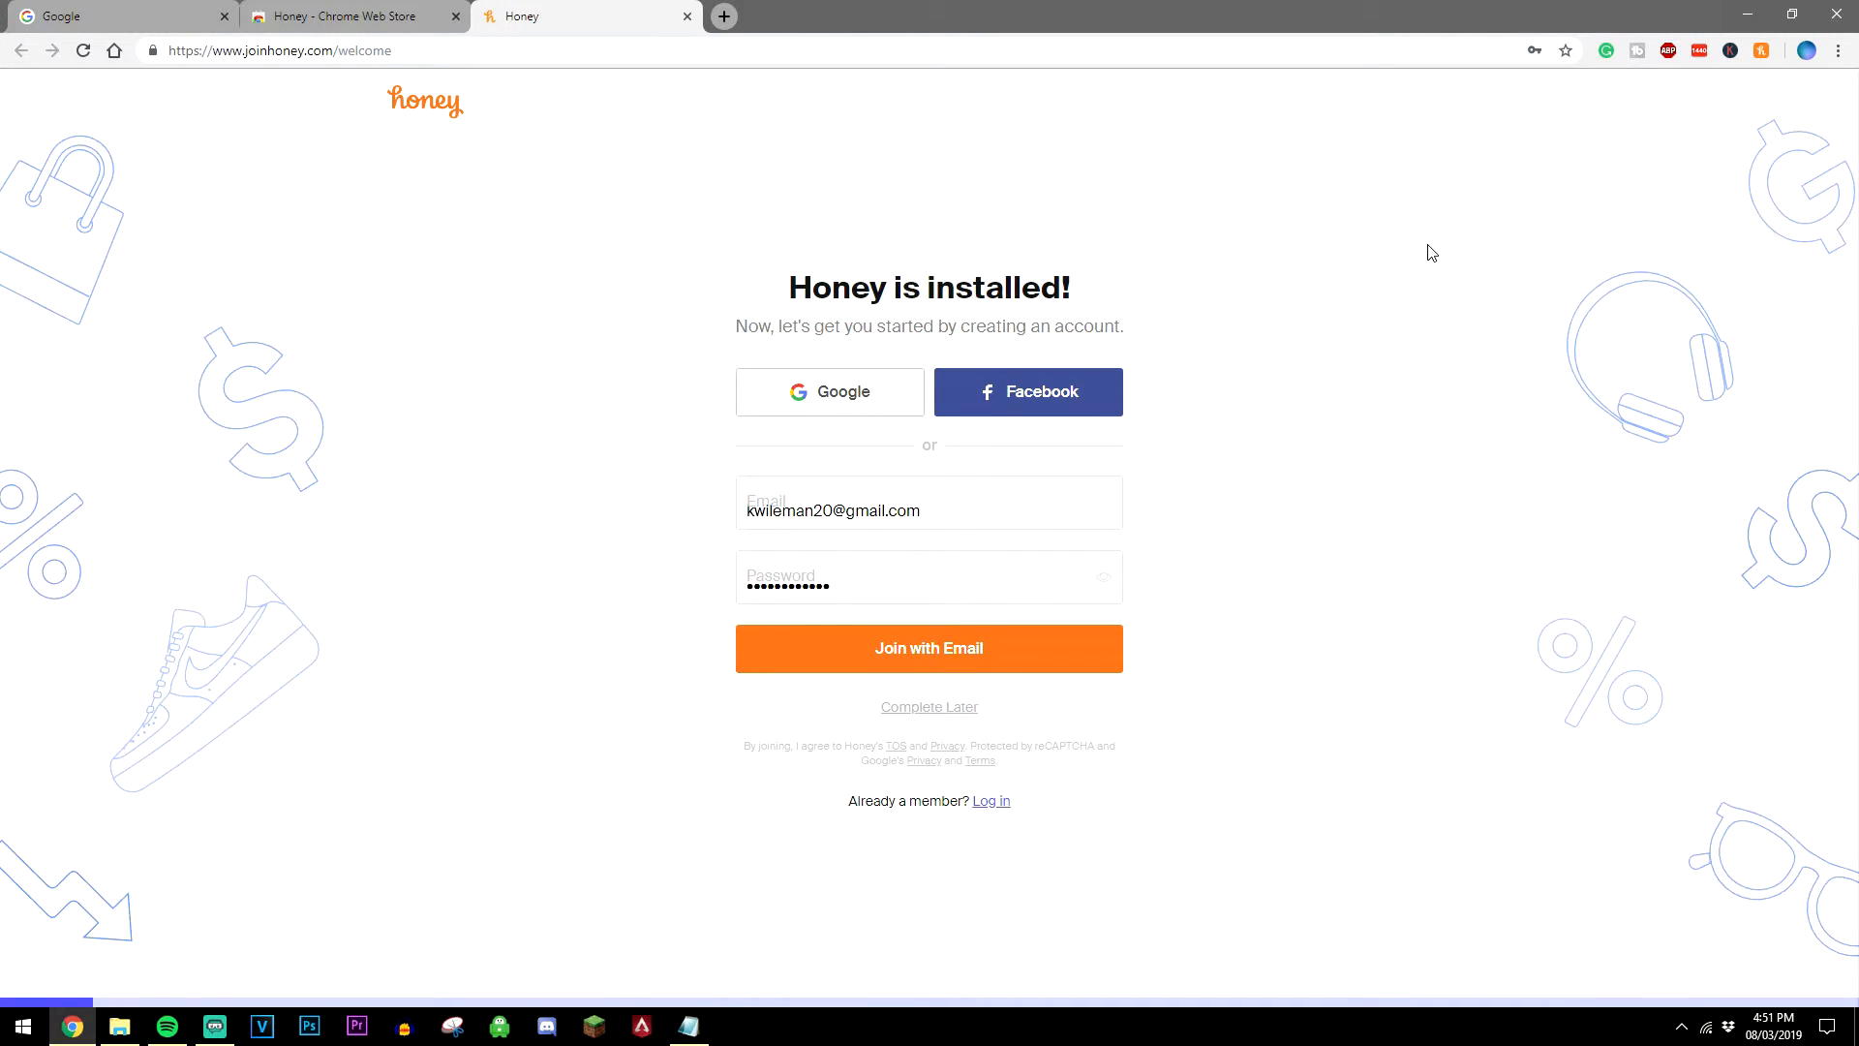
mouse_move(1031, 172)
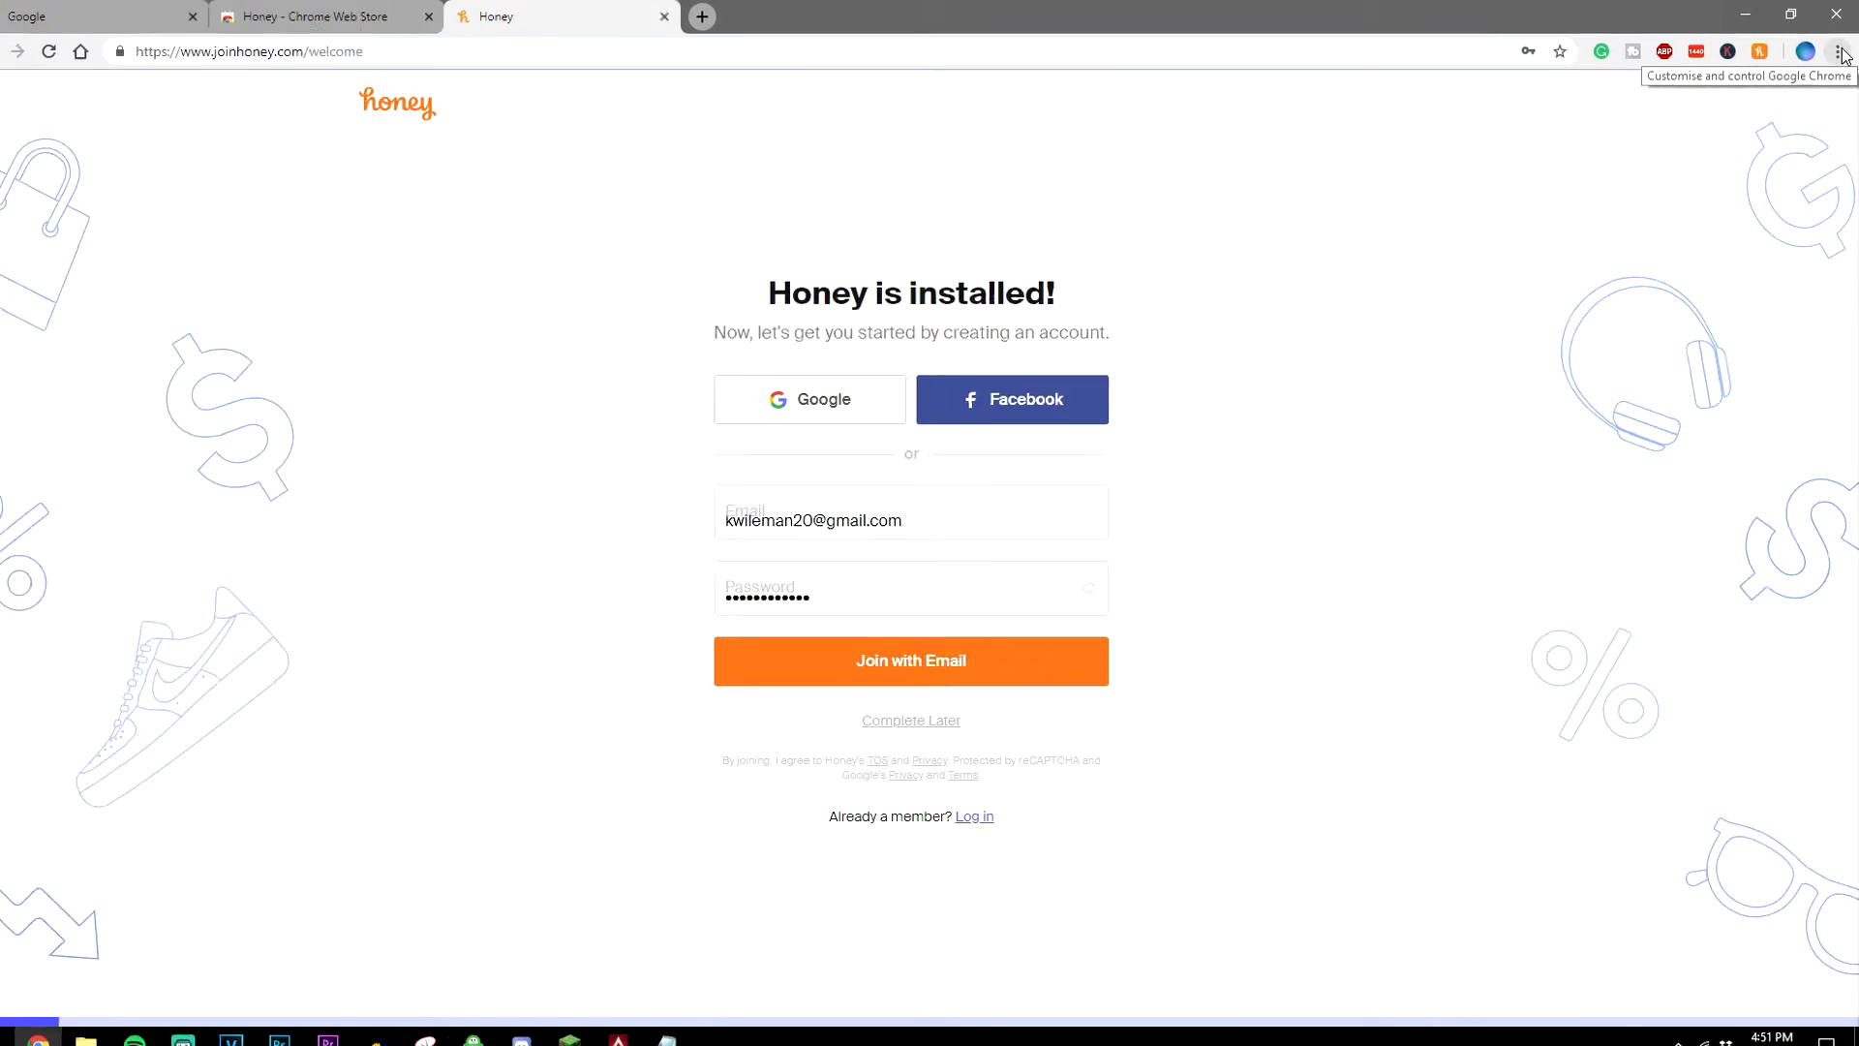
Reach chrome://extensions through the menu's More tools > Extensions.
click(1837, 58)
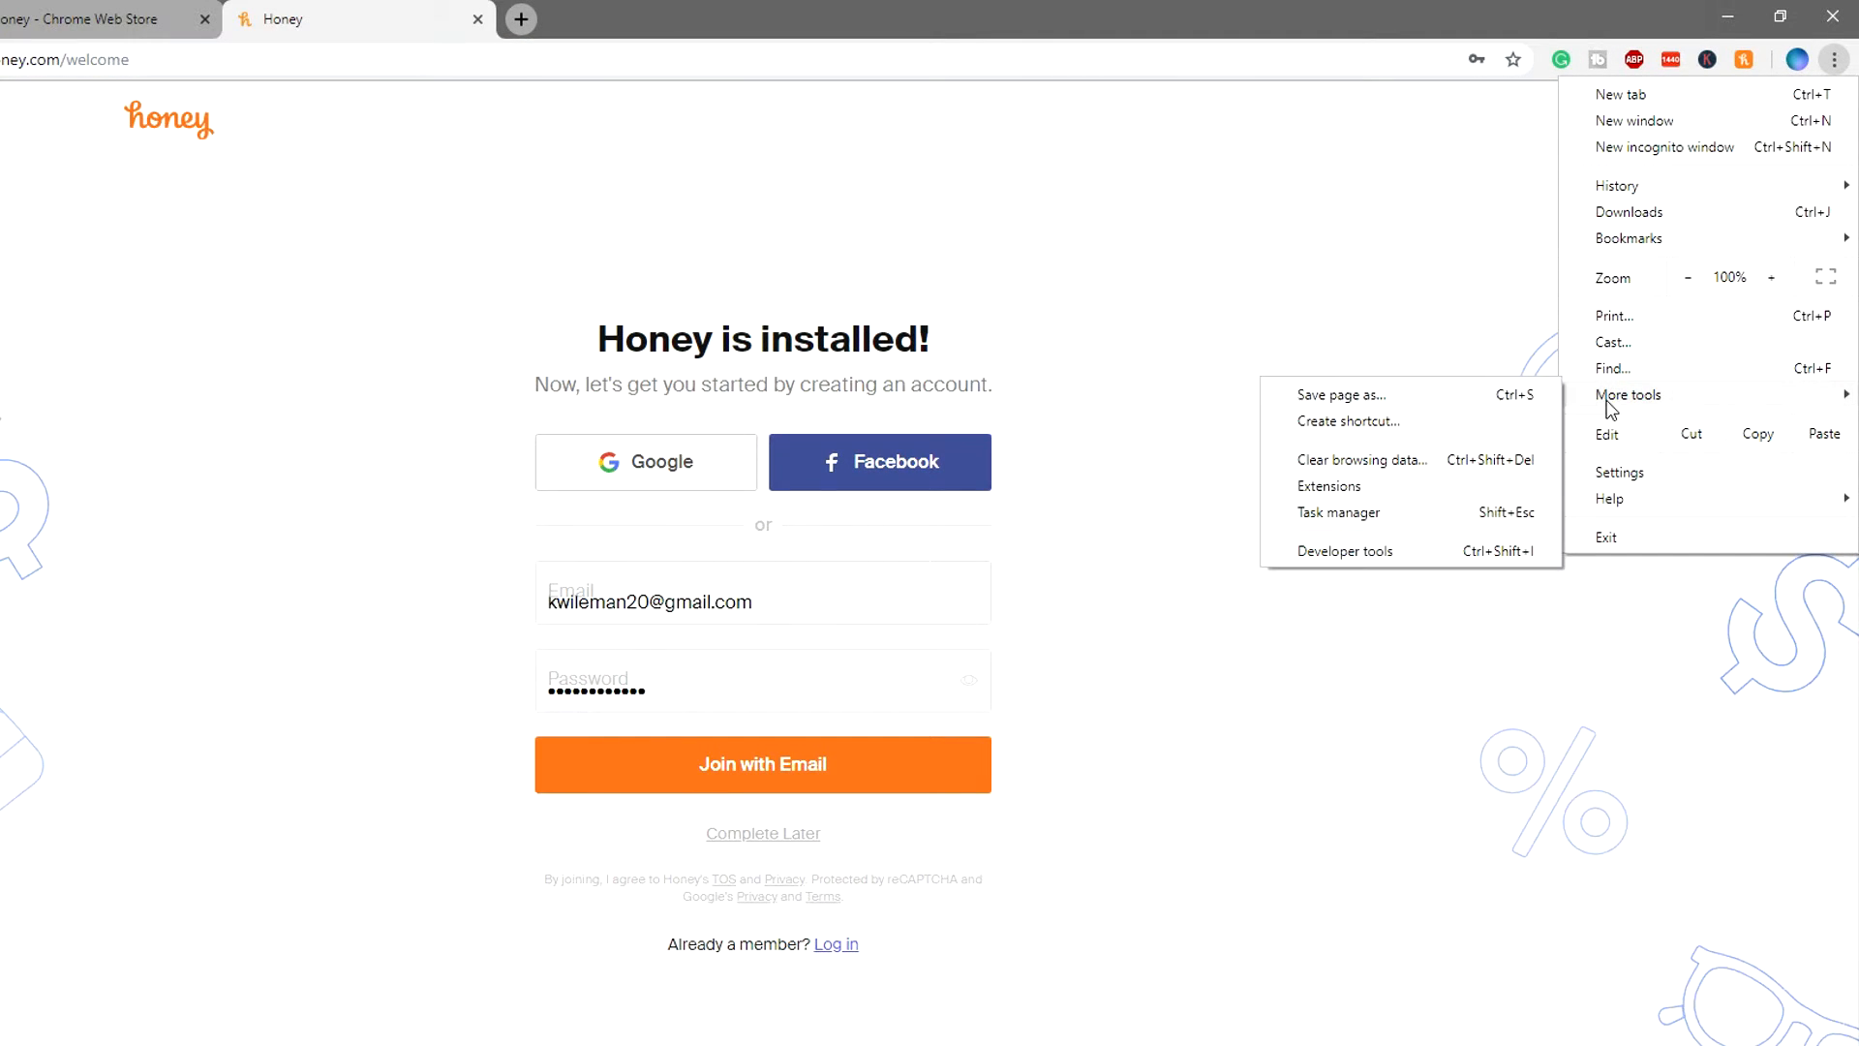
click(1328, 485)
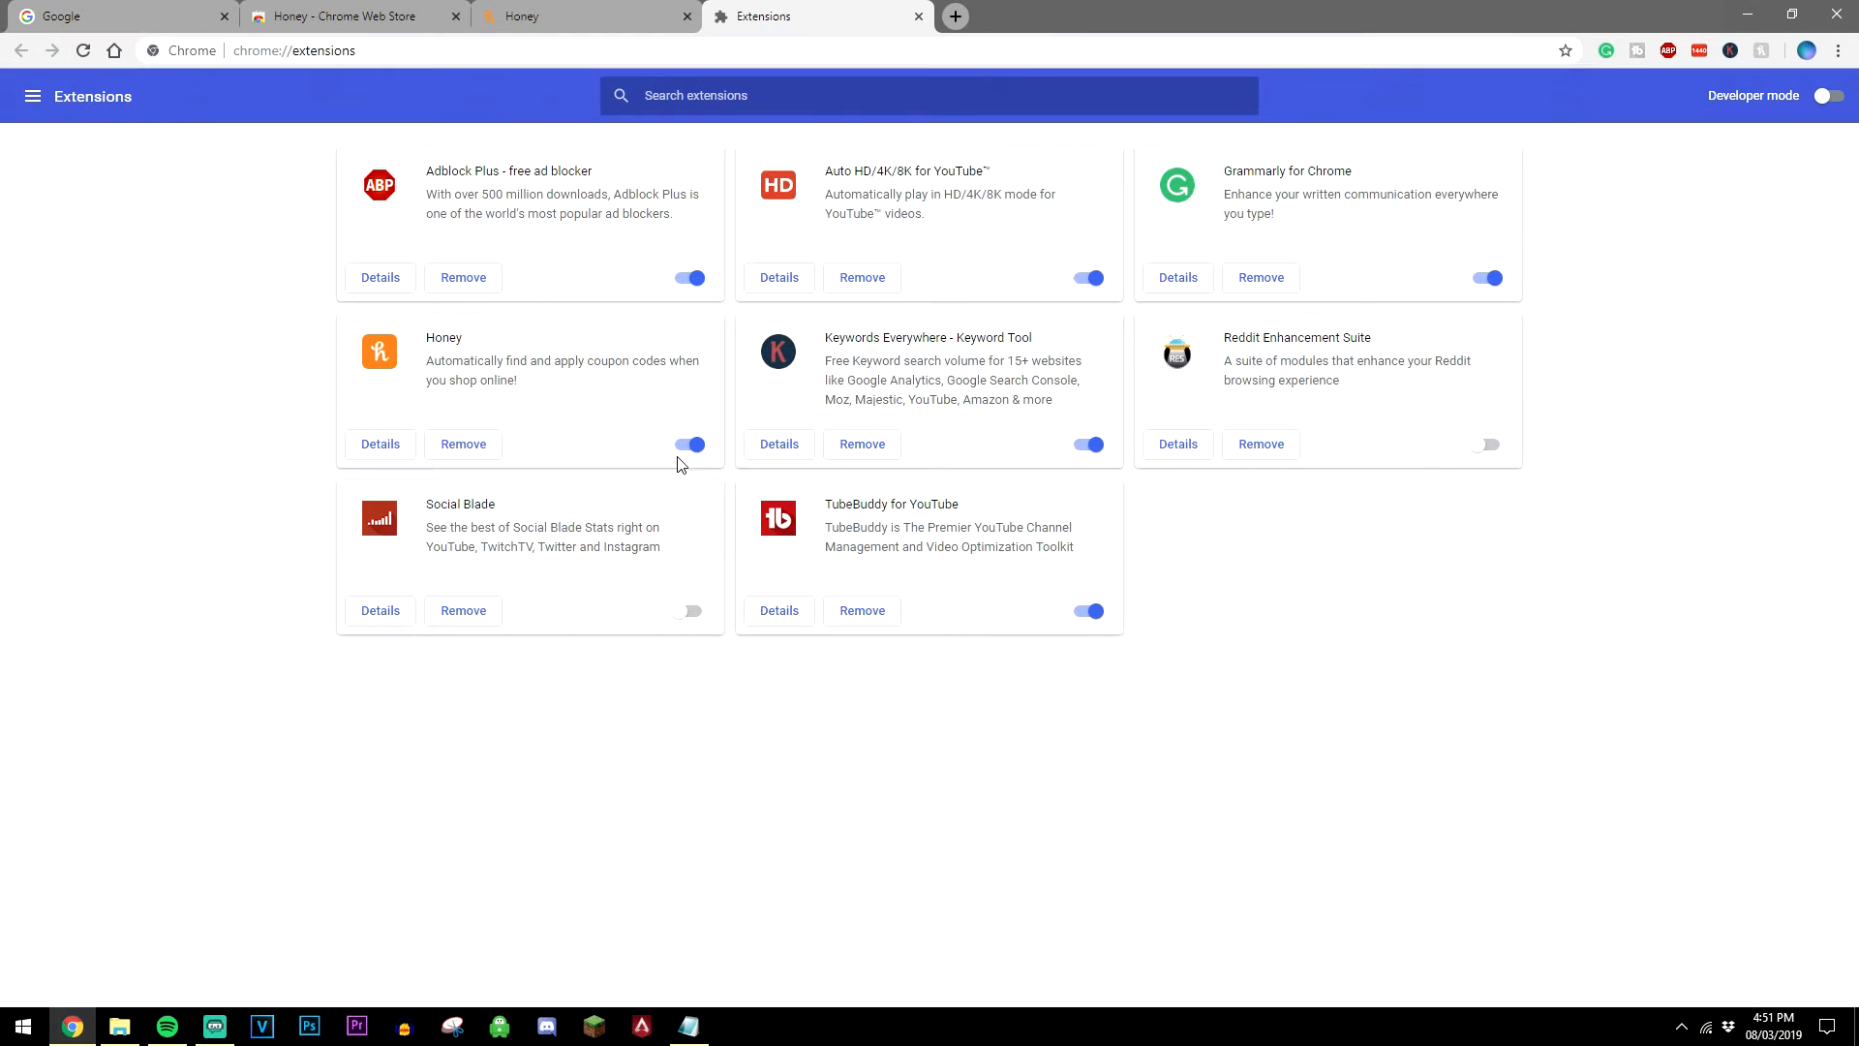
Switch off Honey's toggle, then remove Honey and confirm the removal.
click(689, 443)
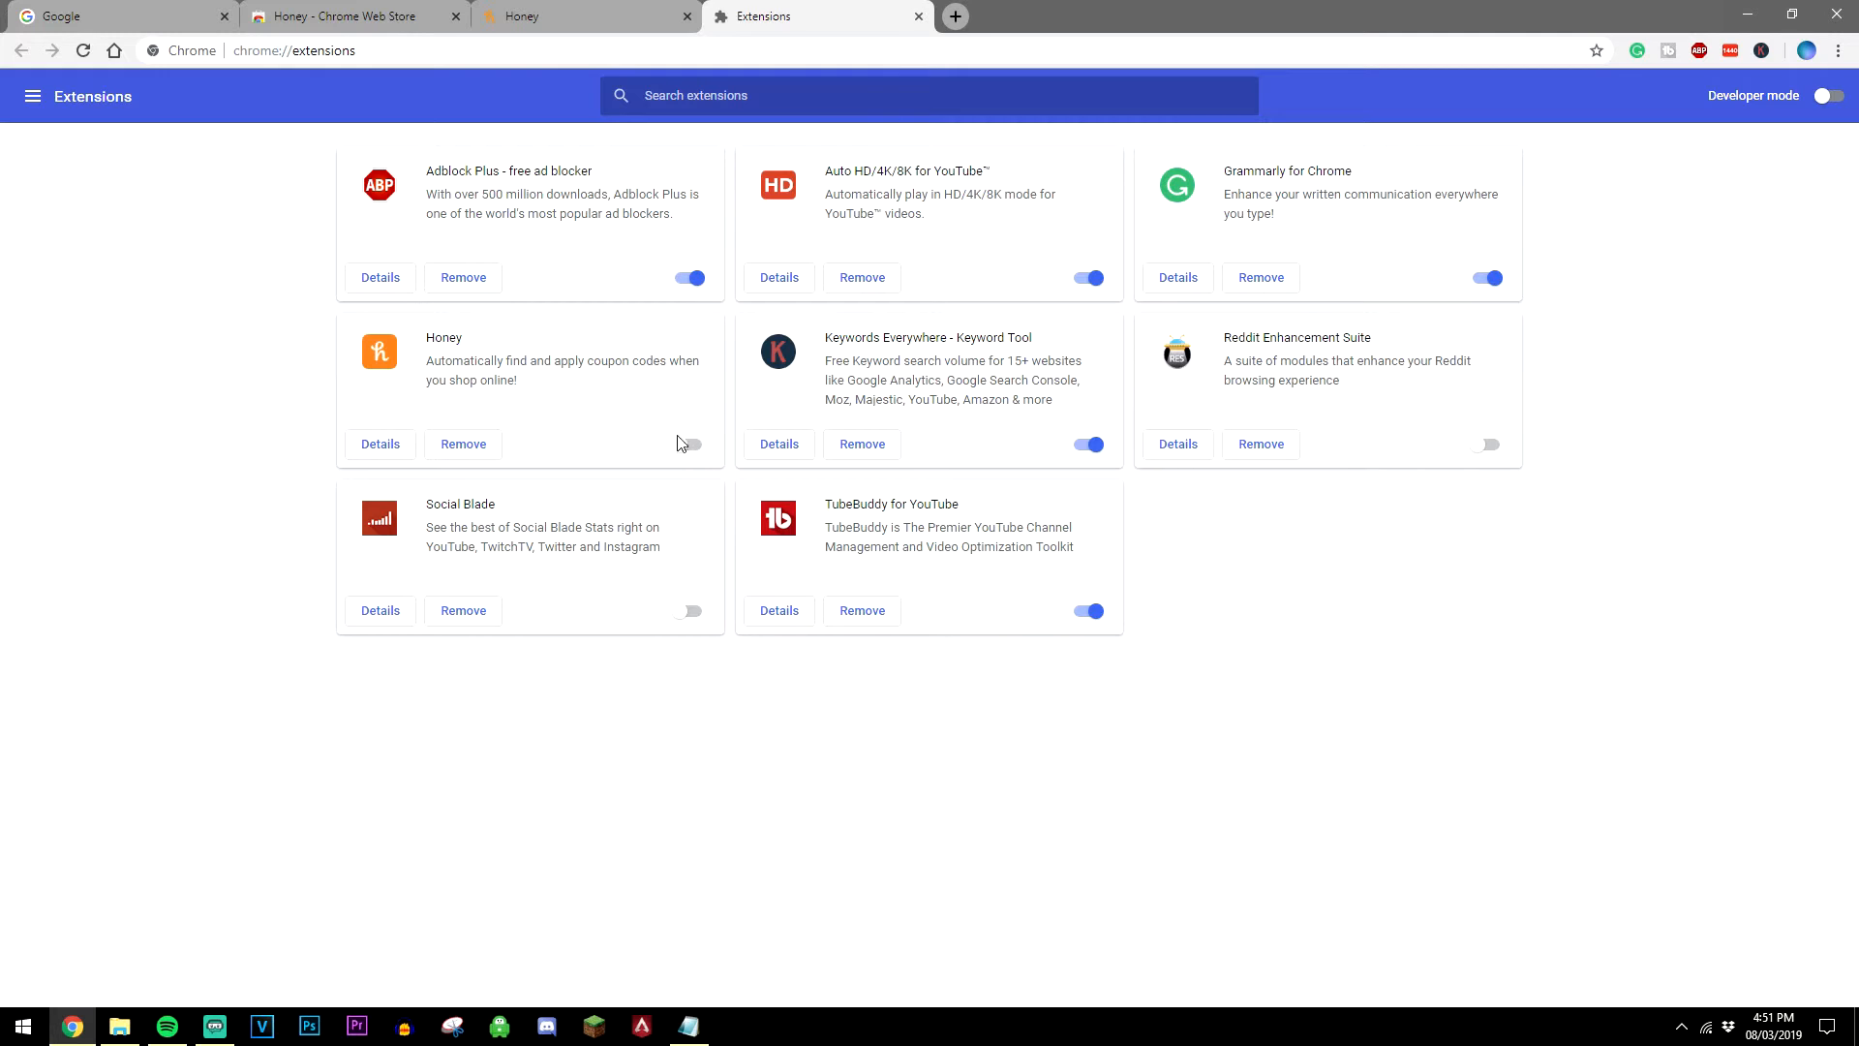
click(688, 443)
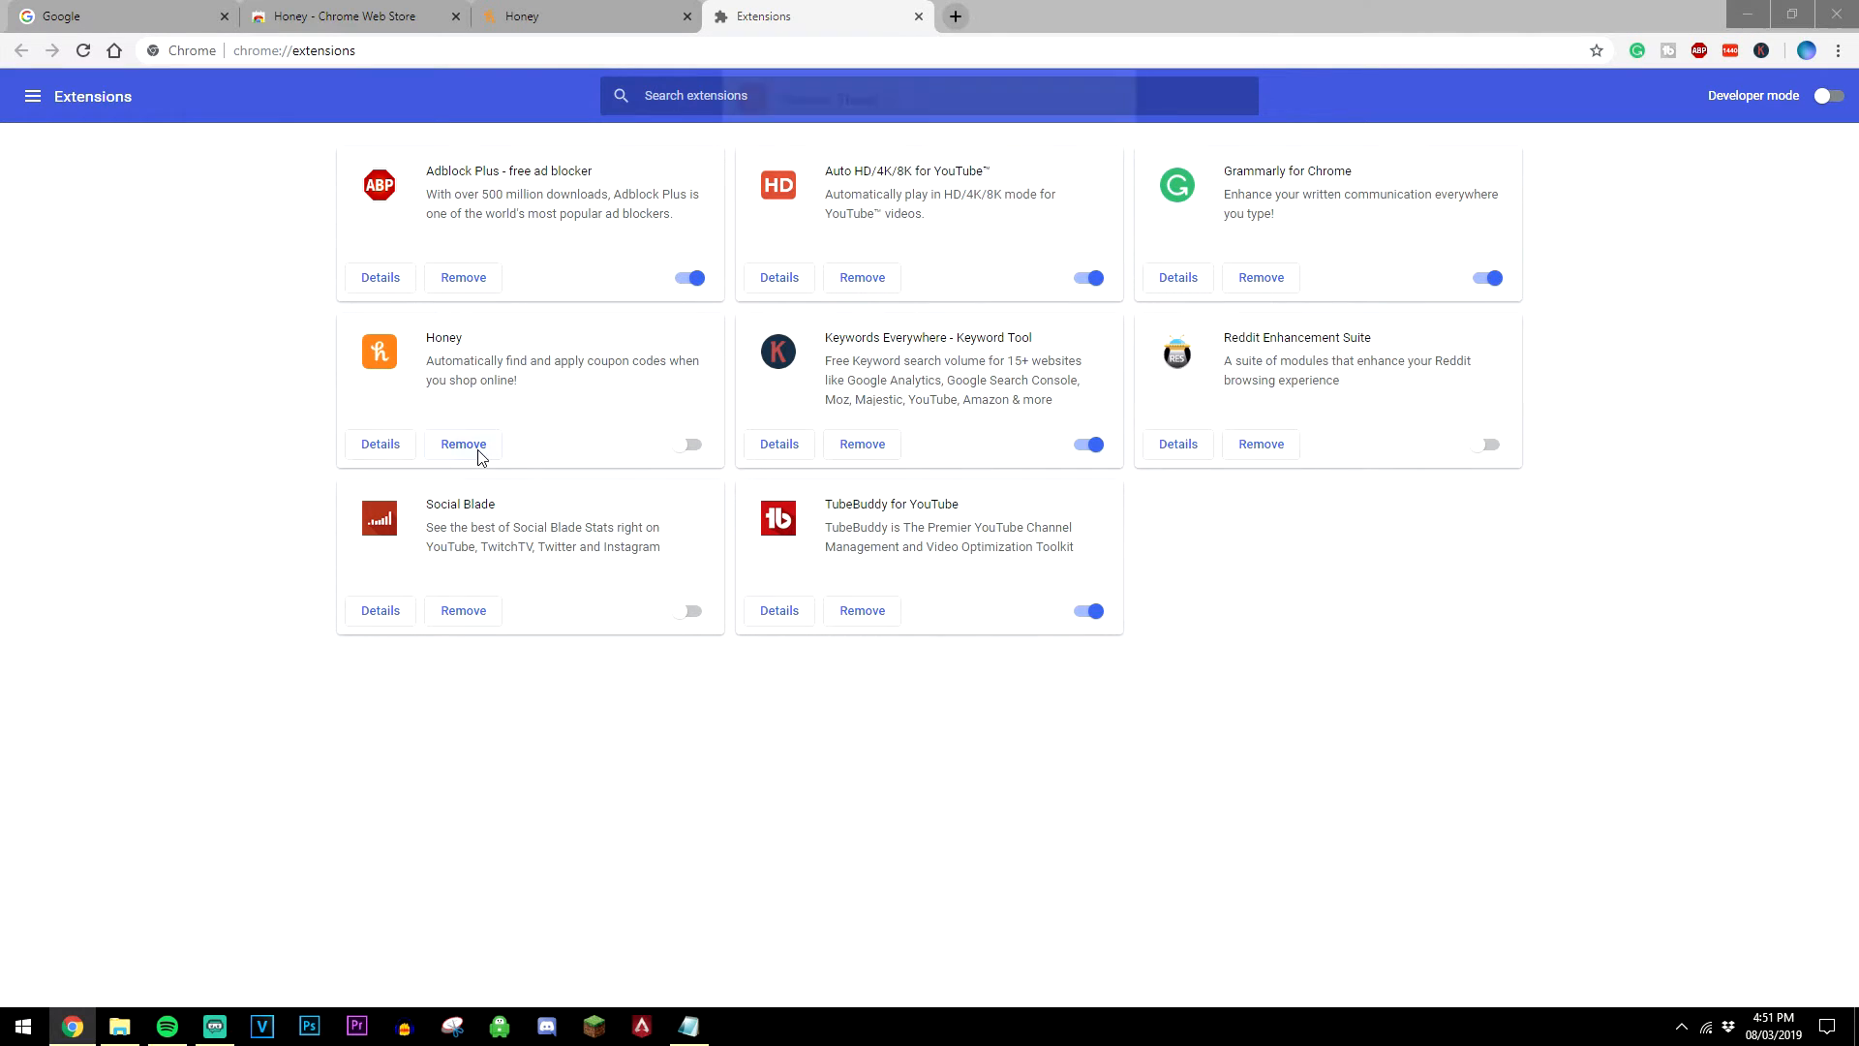
click(463, 443)
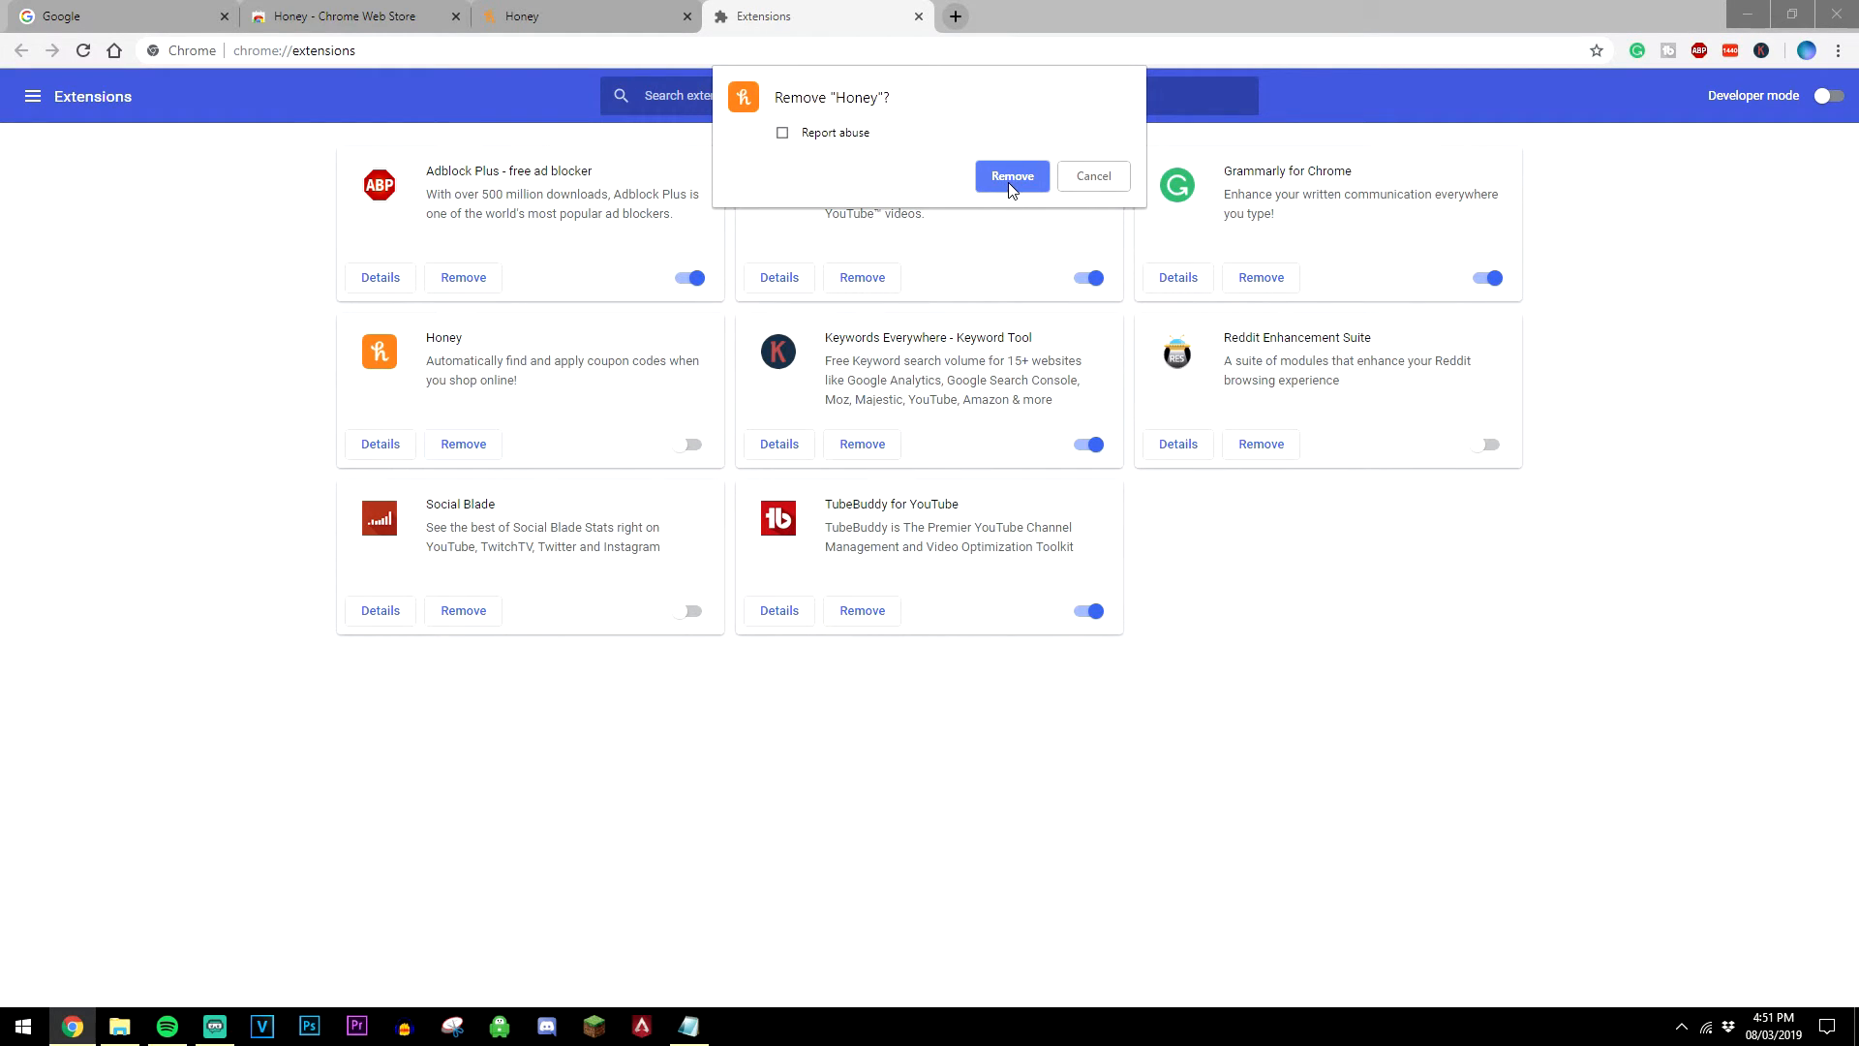
click(1010, 175)
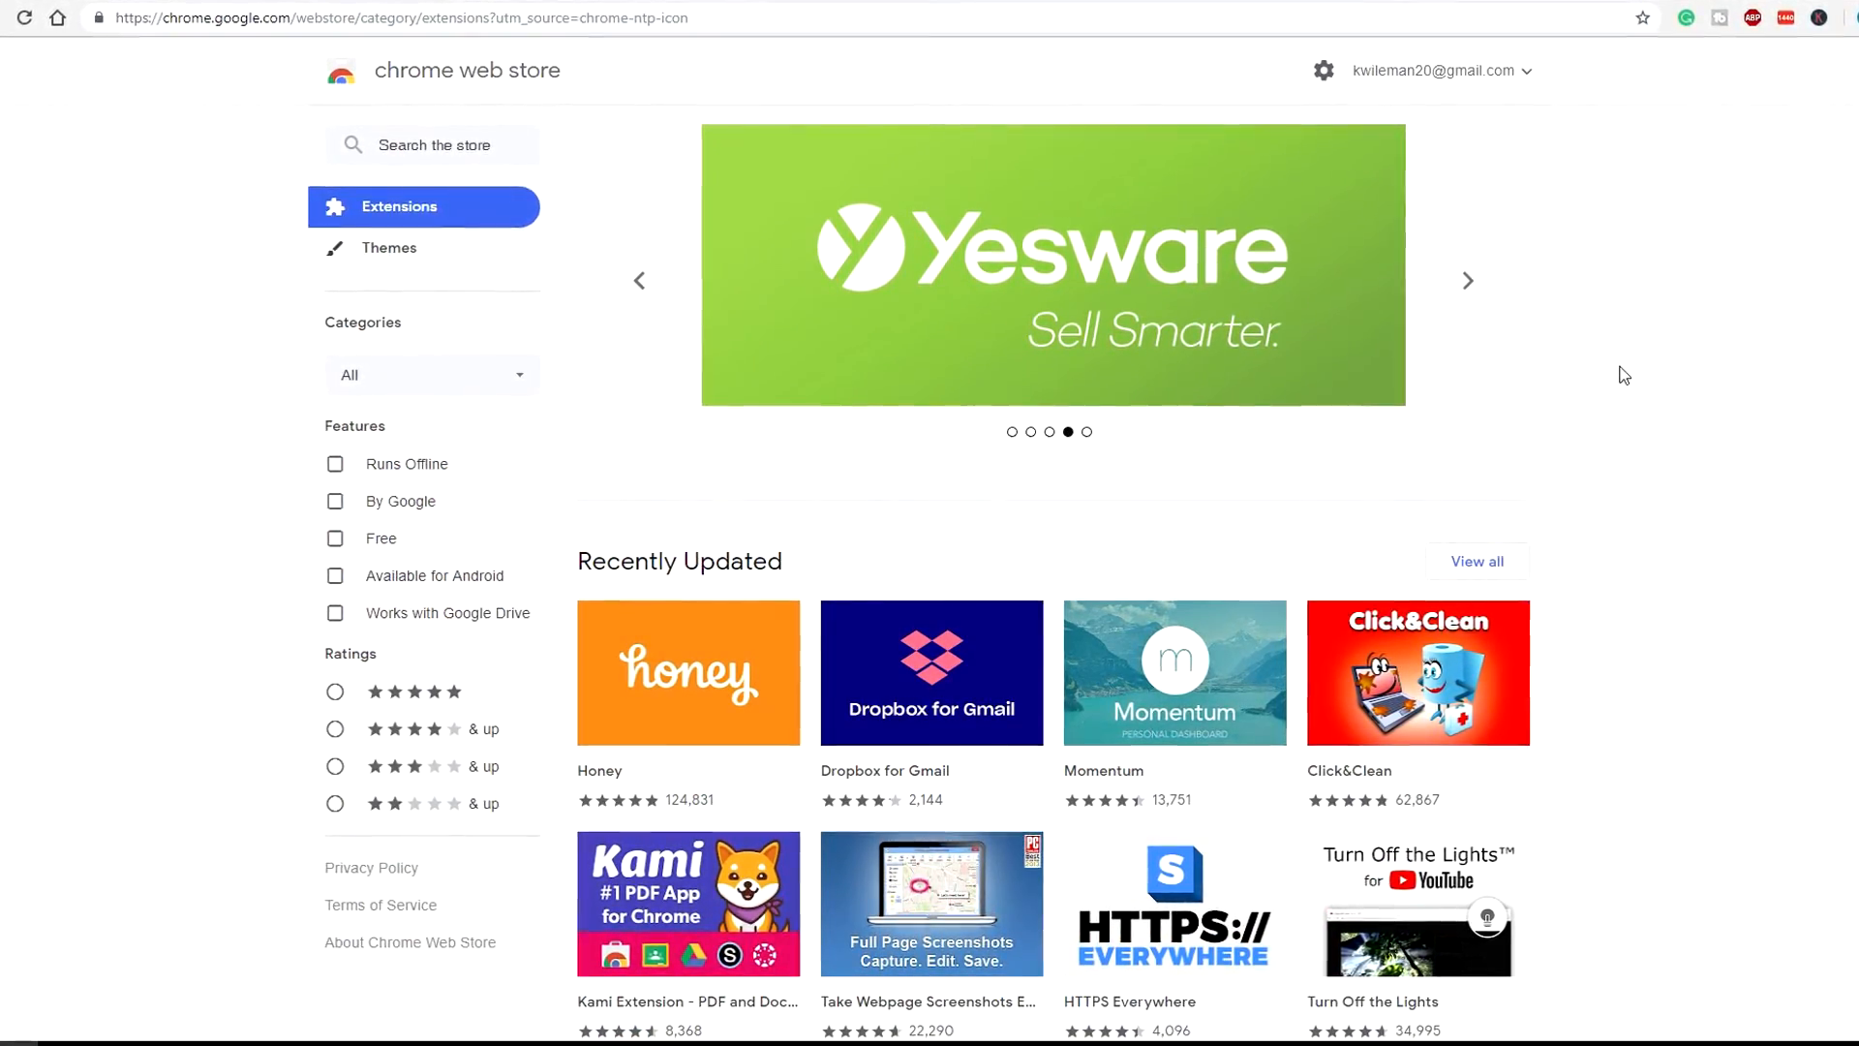
Return to the Chrome Web Store's Extensions category listing.
click(1467, 280)
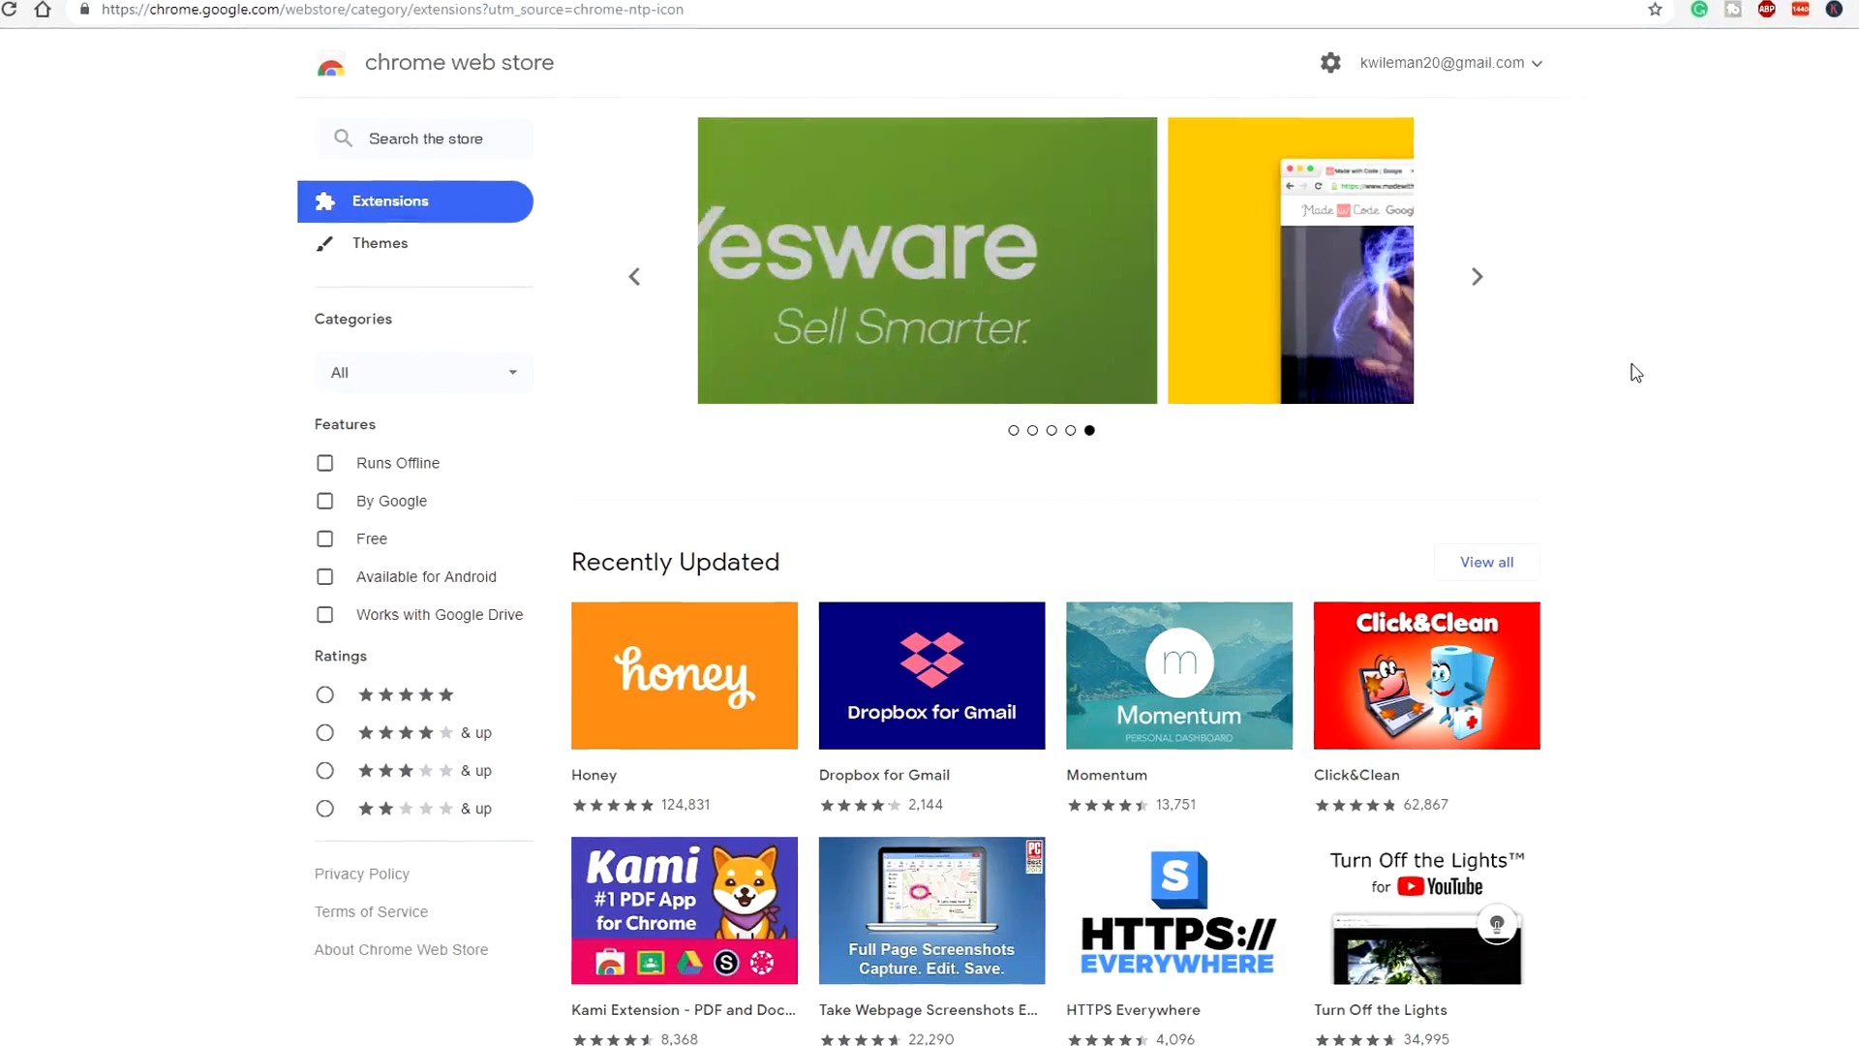